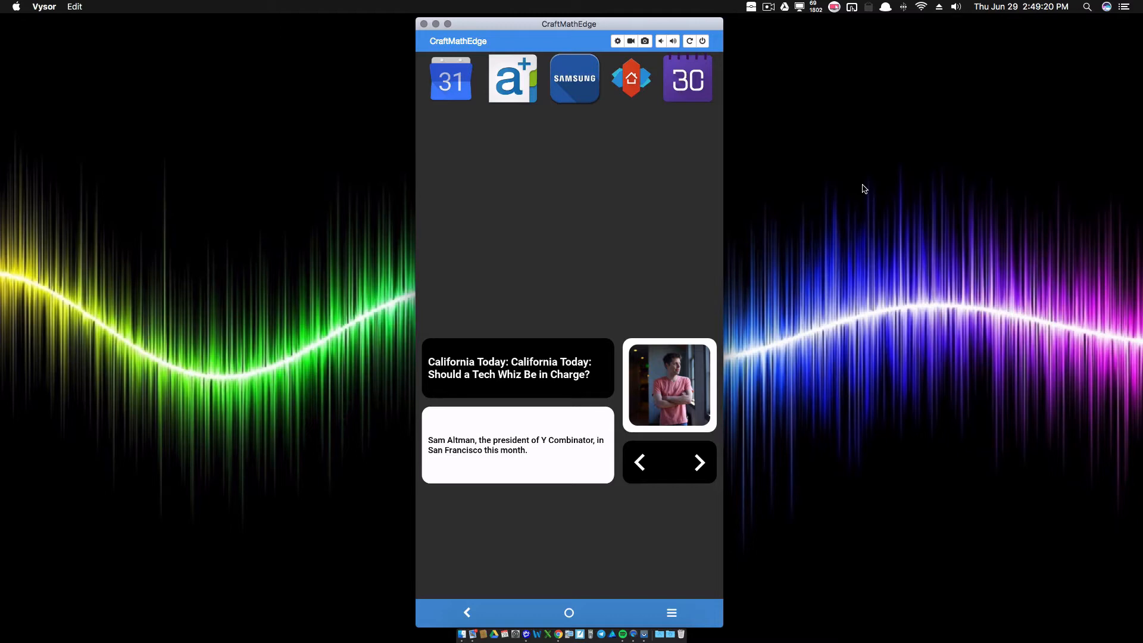
mouse_move(551, 224)
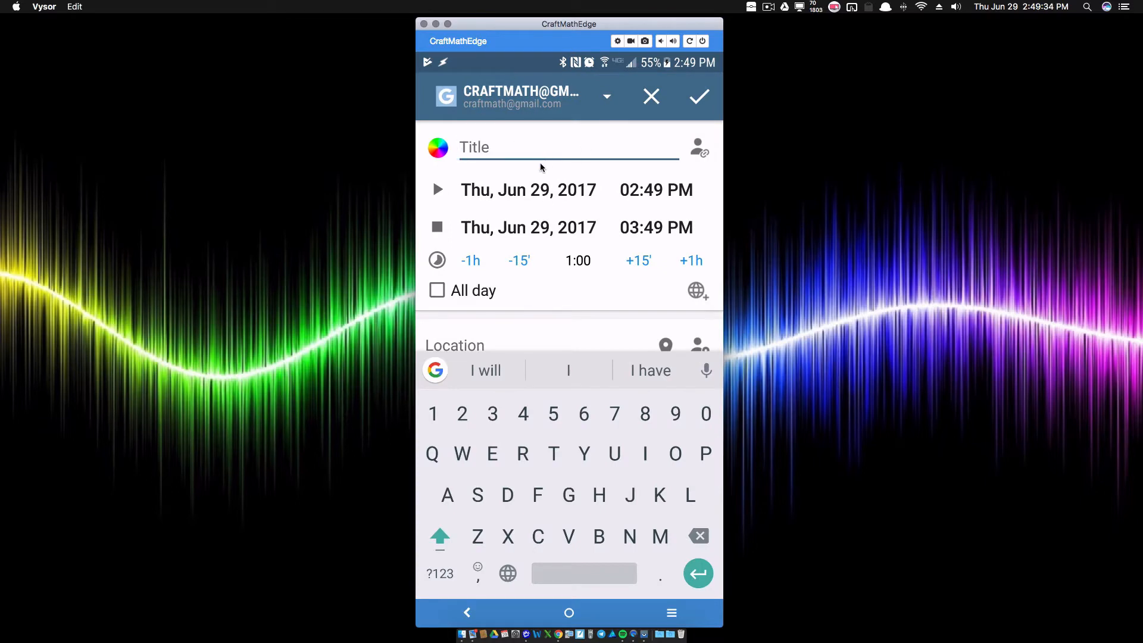
Save a test event titled 'akdsjflads' in aCalendar+ and return to the home screen
text(akdsjflads)
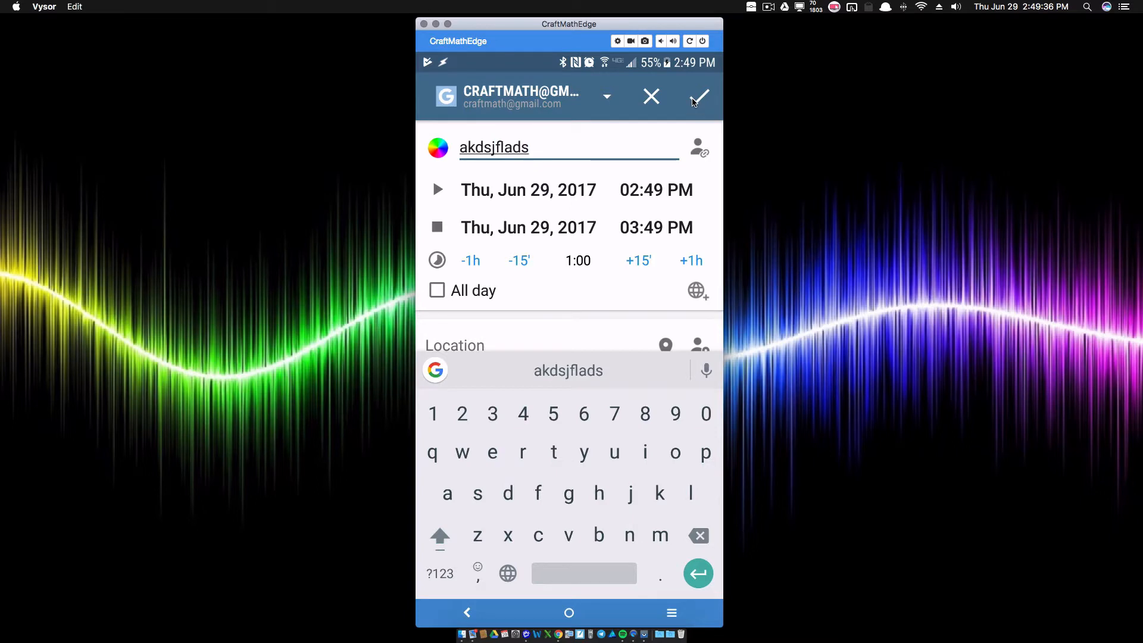
click(699, 96)
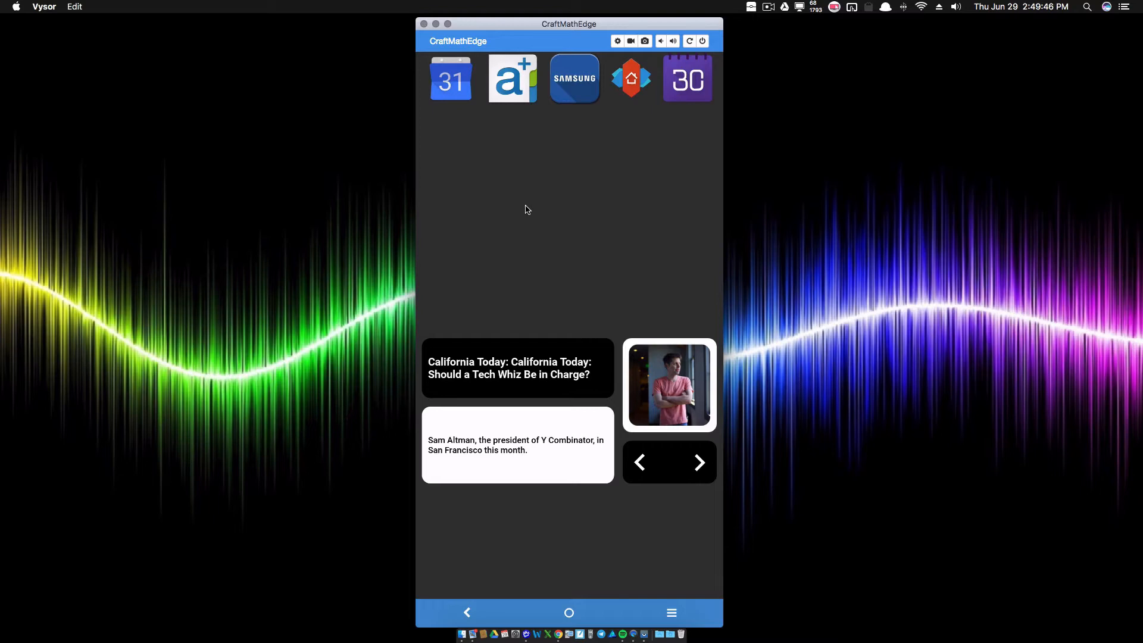
mouse_move(487, 307)
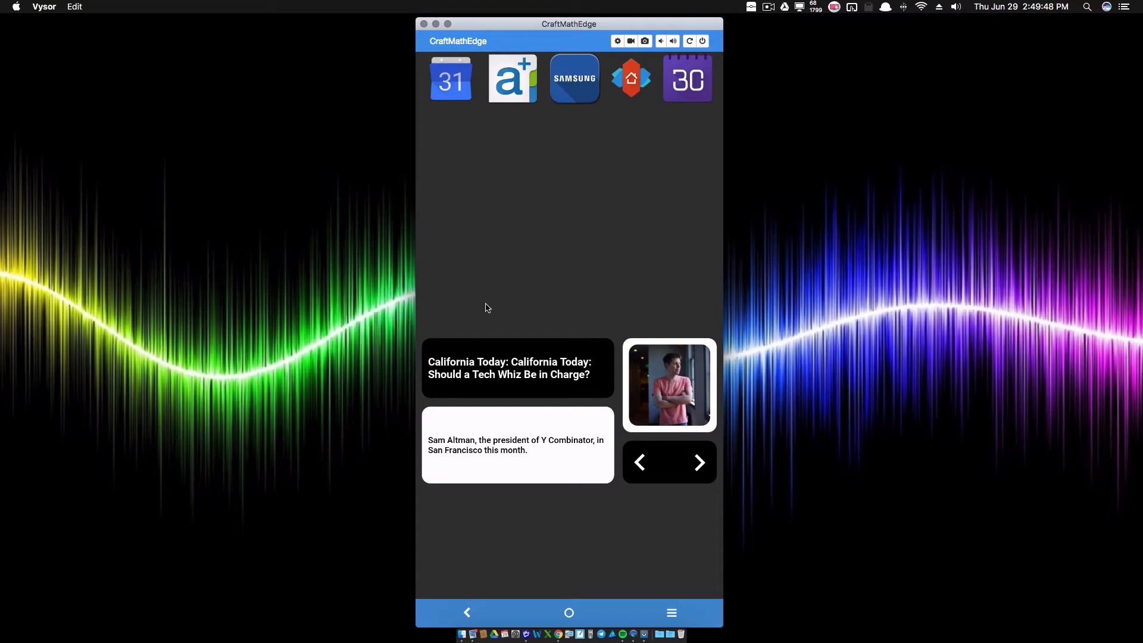
mouse_move(533, 396)
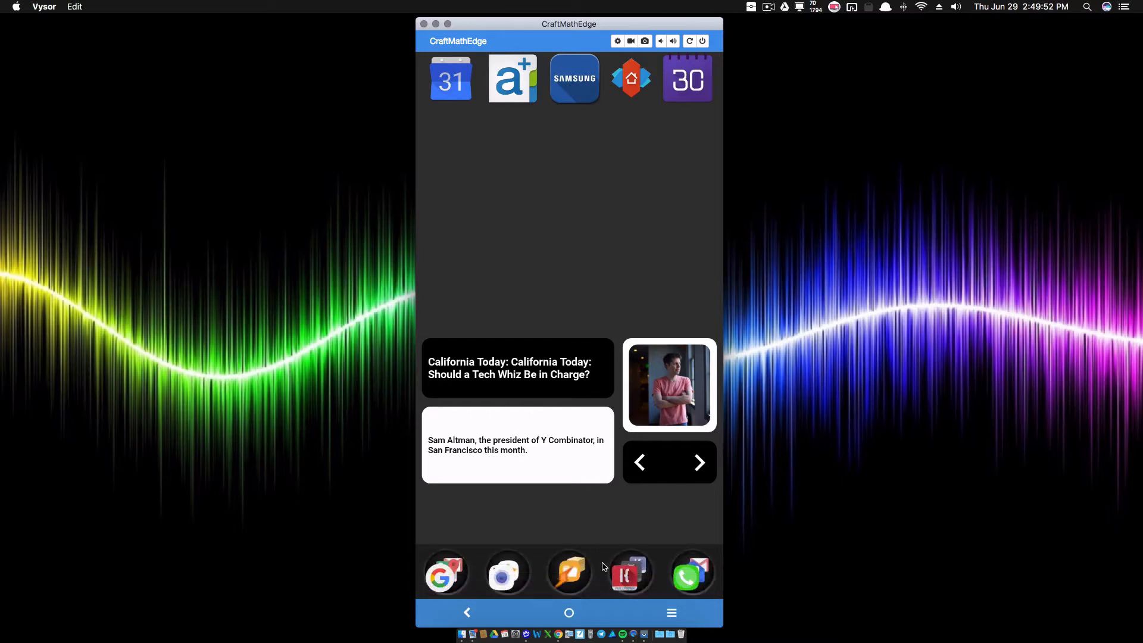
Launch KLWP from the Kustom folder and enter the Stack Group holding the calendar icons
click(629, 573)
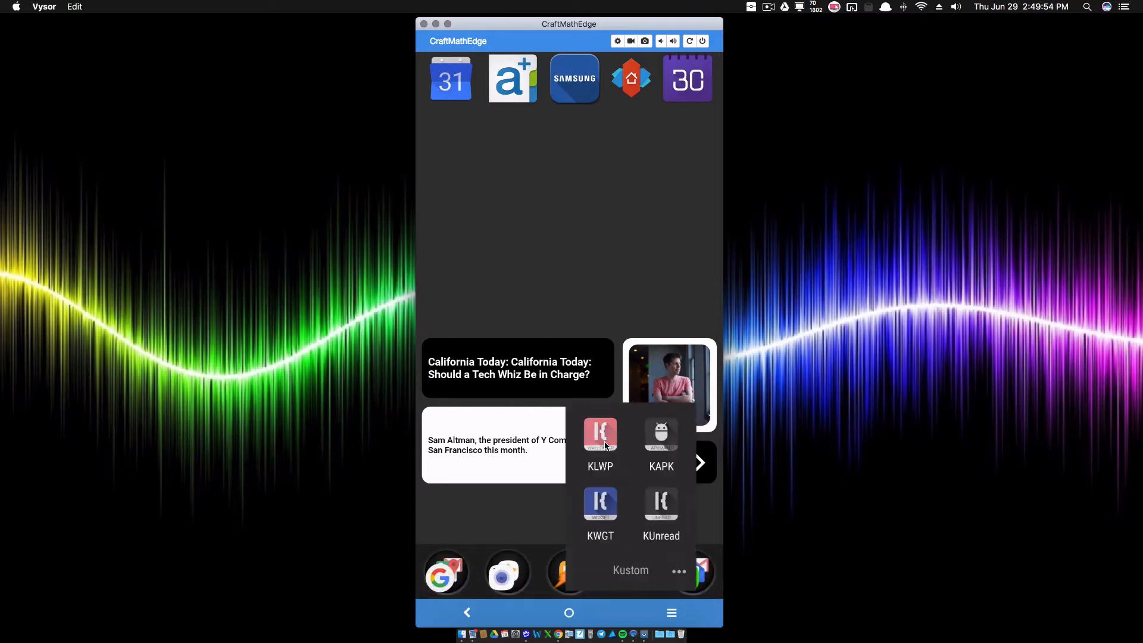
click(600, 434)
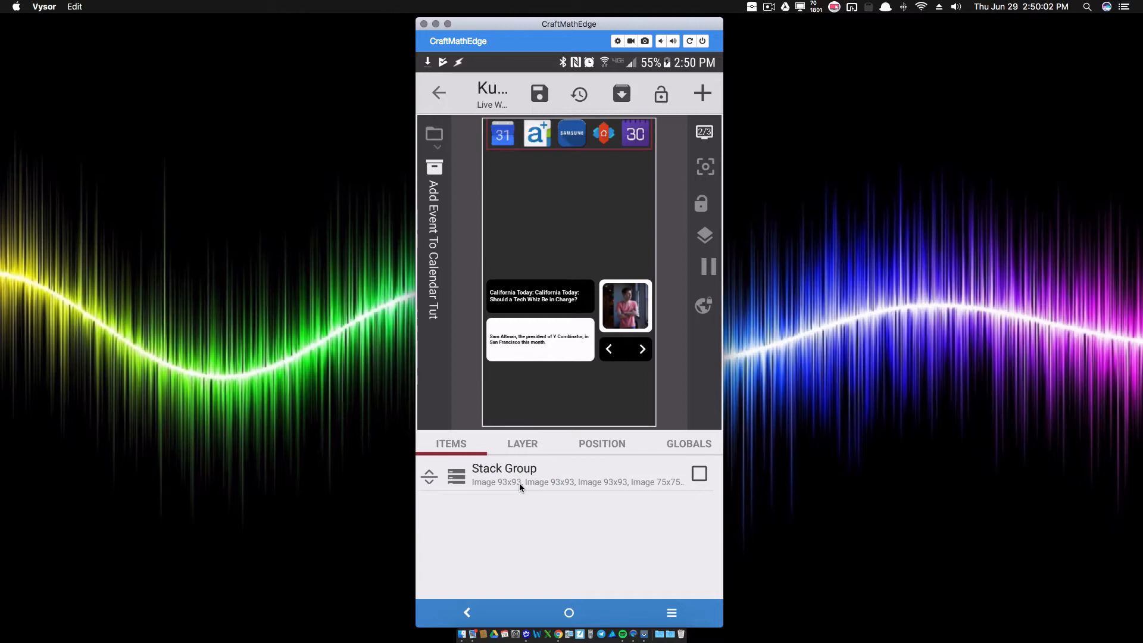
click(504, 468)
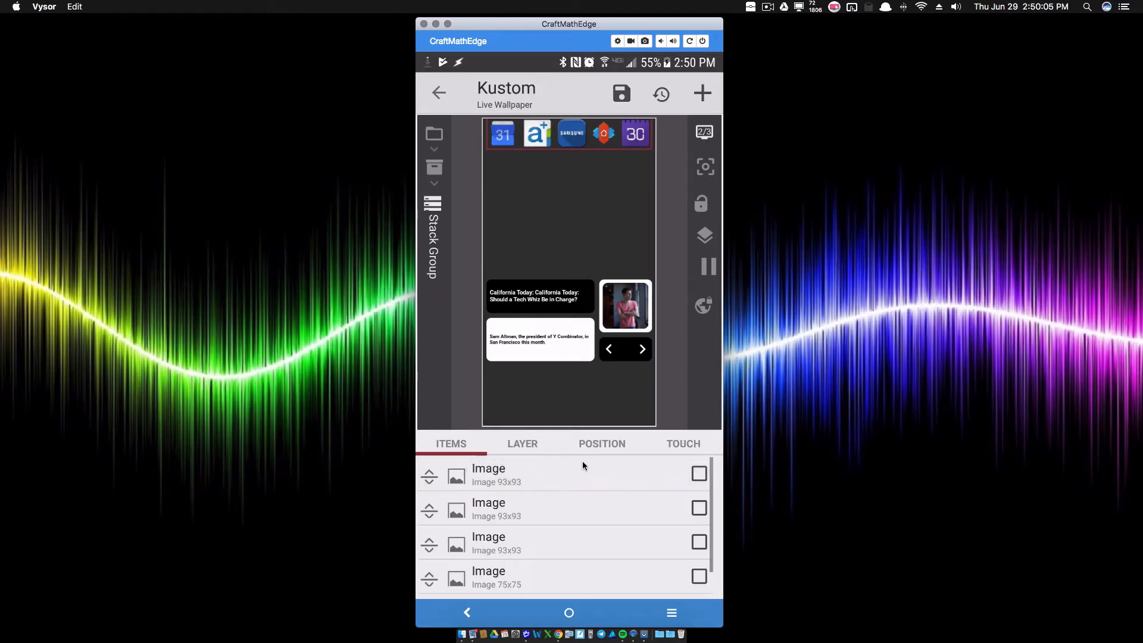
mouse_move(561, 152)
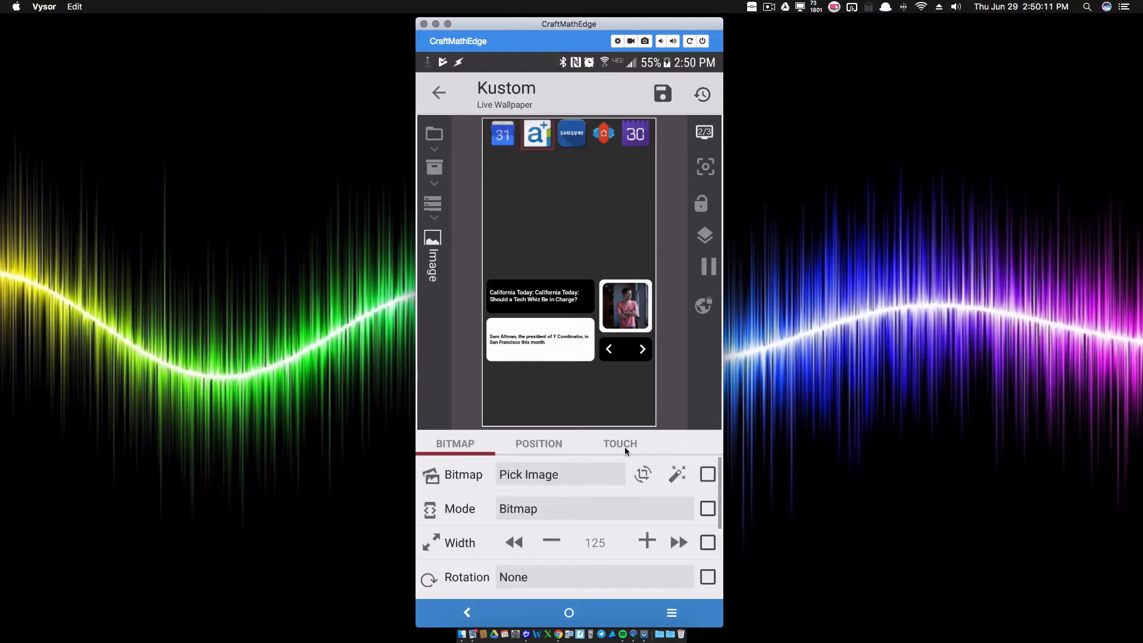
In the aCalendar+ icon's Touch settings, expand aCalendar+ in the Launch Activity picker
click(620, 443)
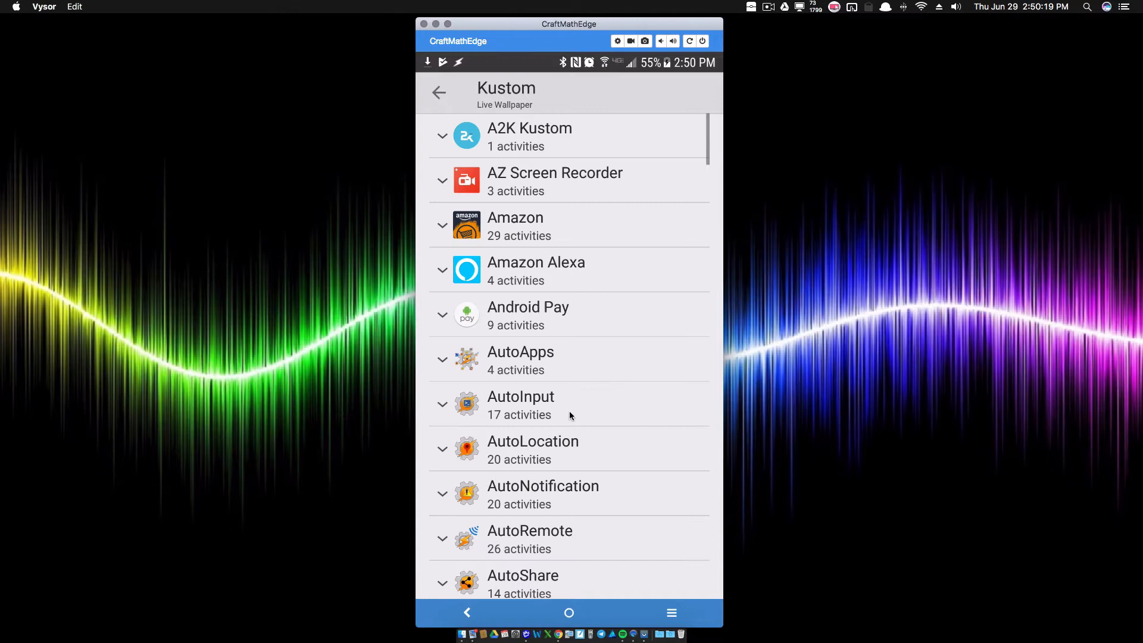
mouse_move(572, 408)
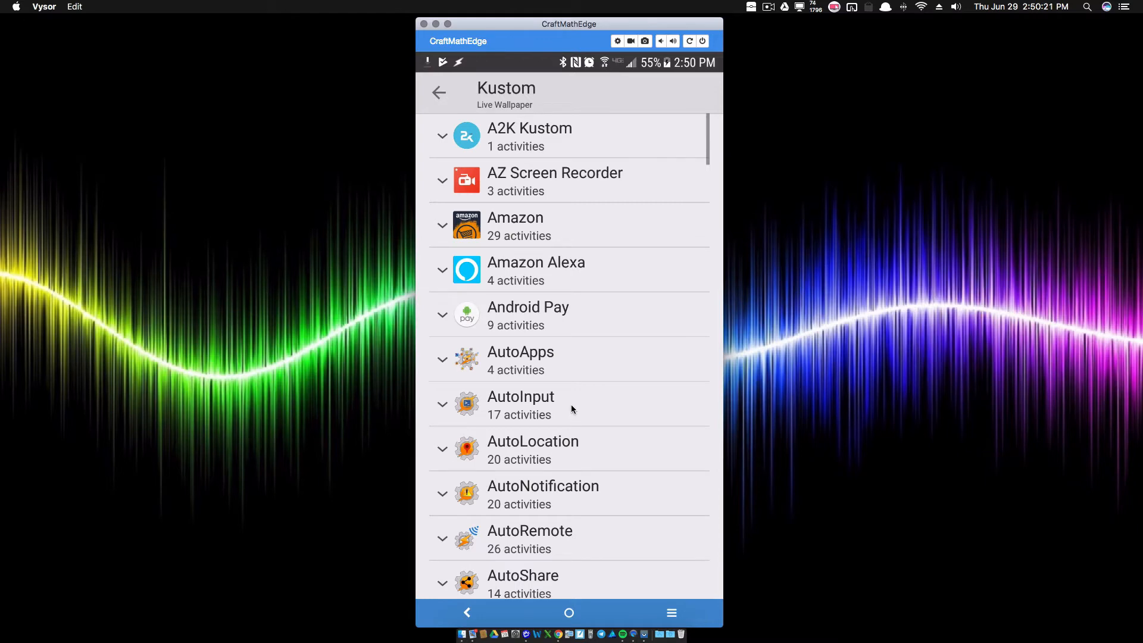
scroll(down, 3)
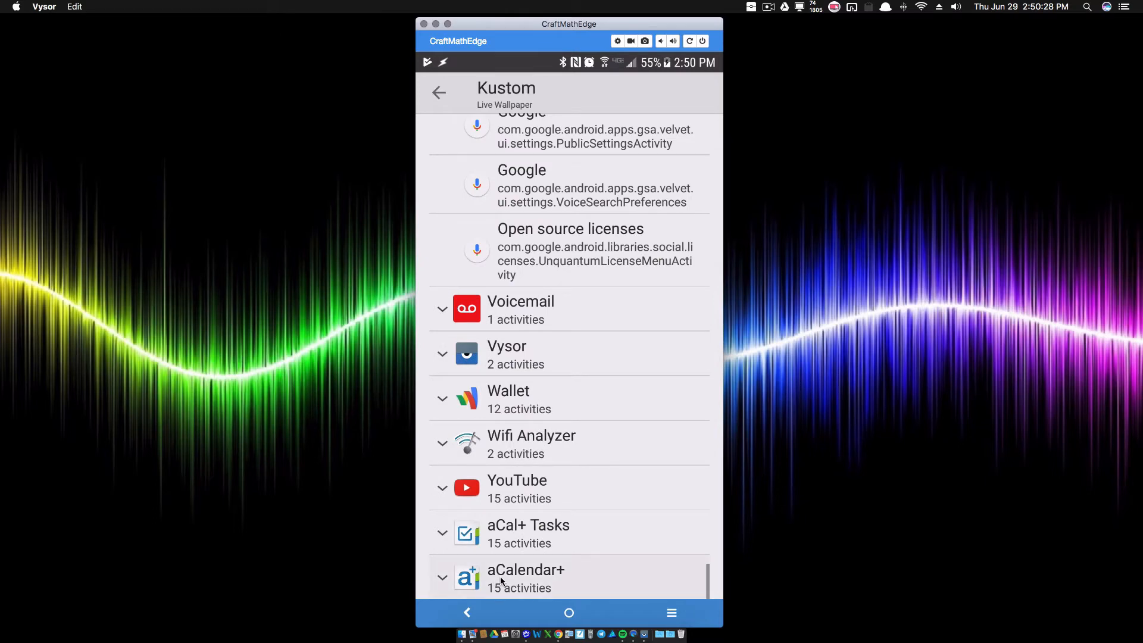
click(526, 579)
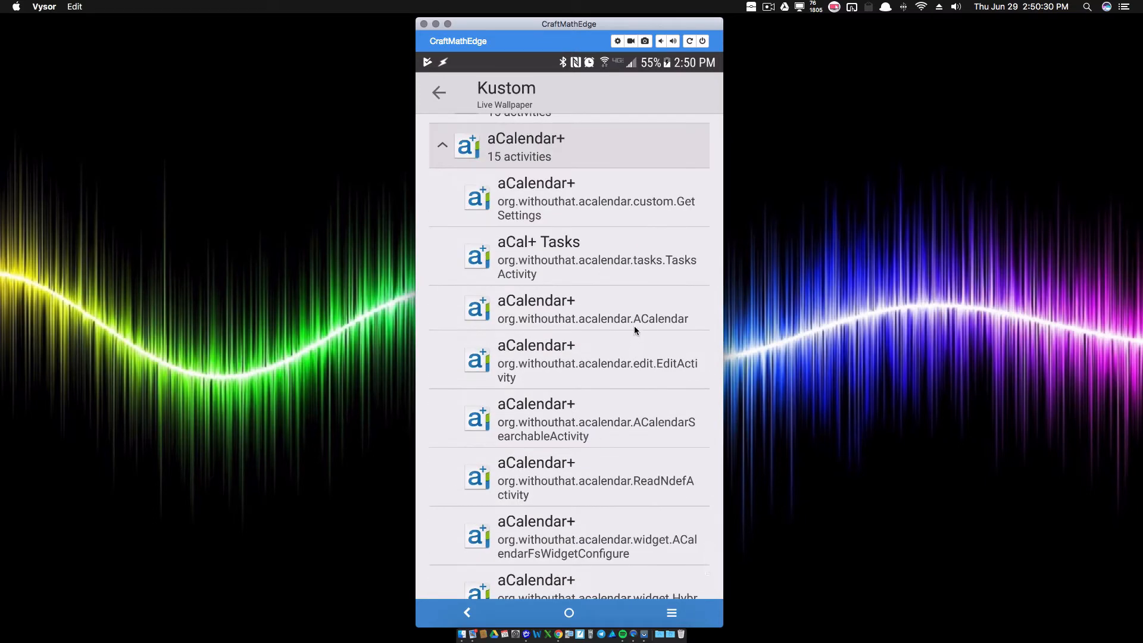
mouse_move(541, 369)
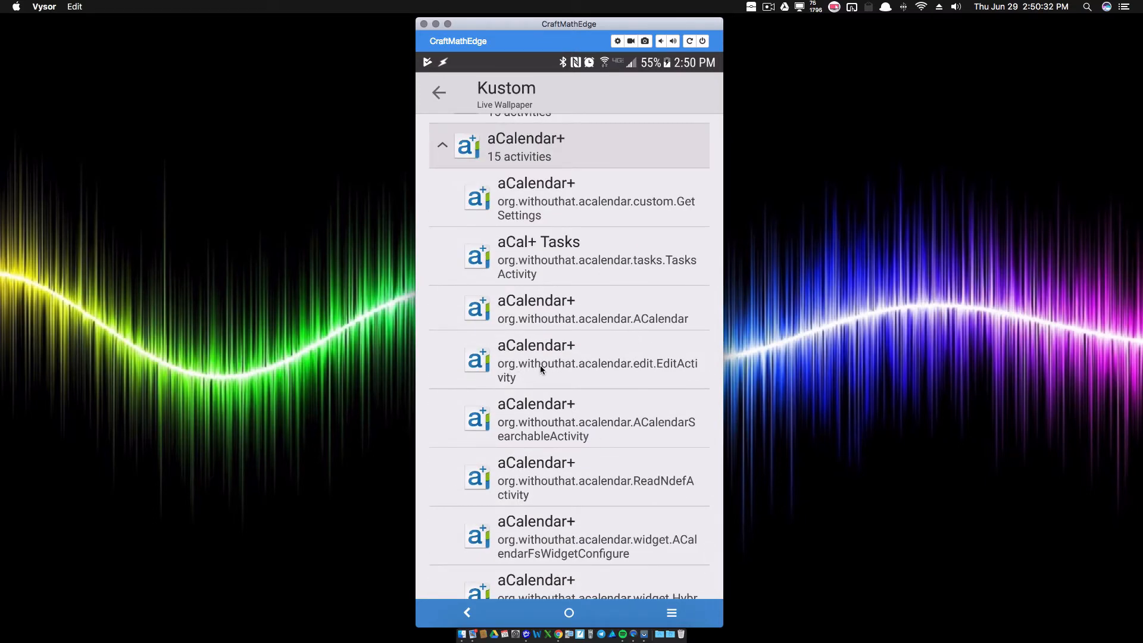
mouse_move(628, 372)
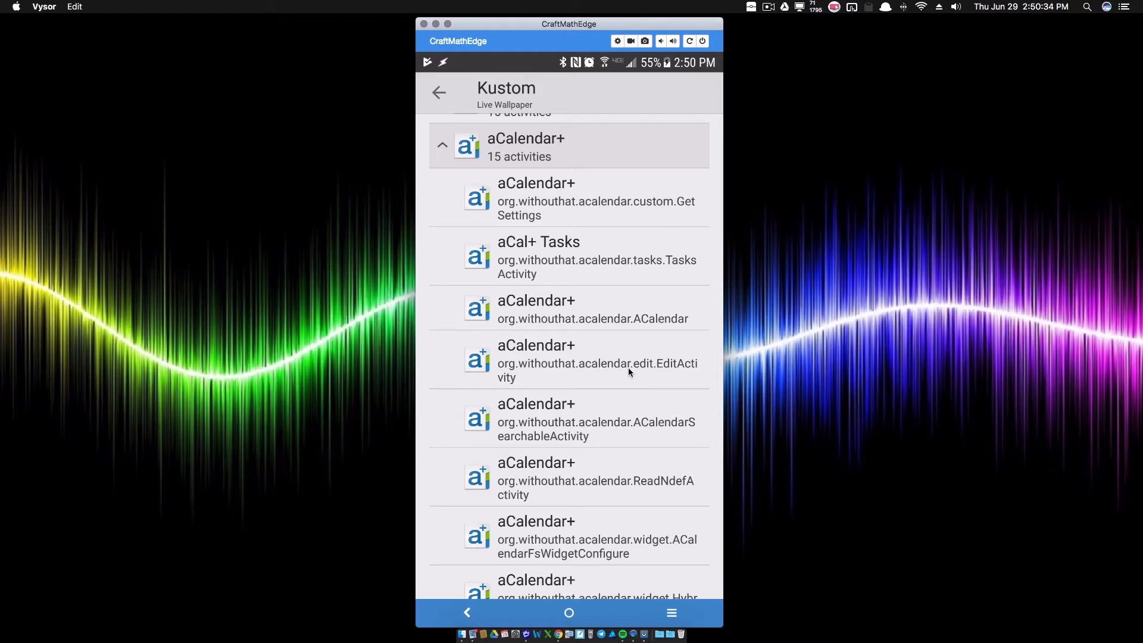
mouse_move(541, 379)
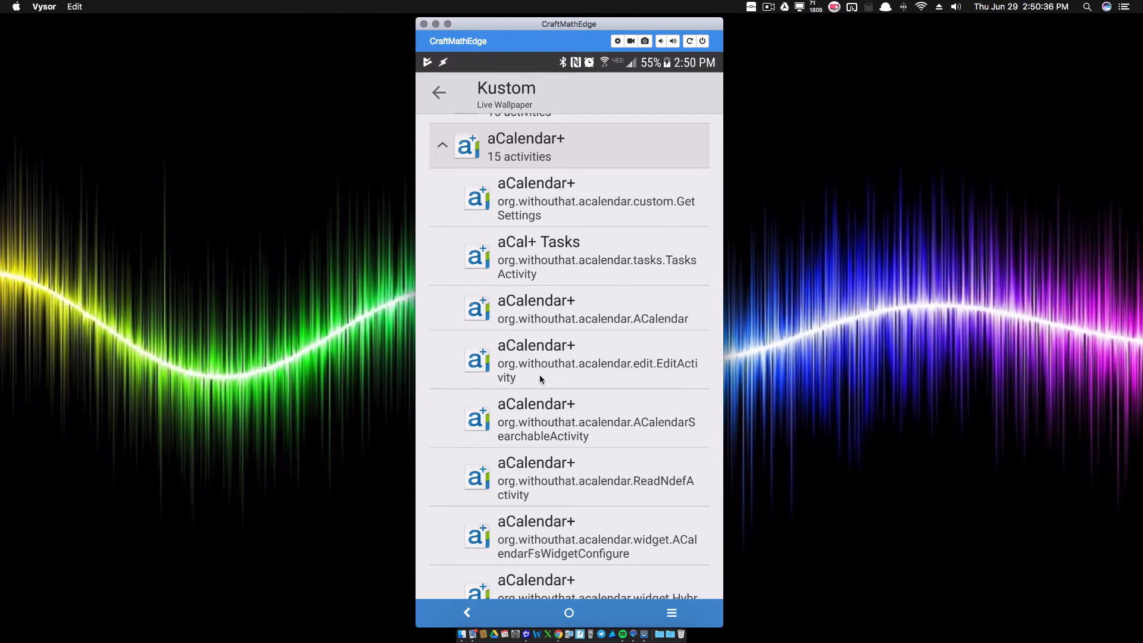
mouse_move(581, 386)
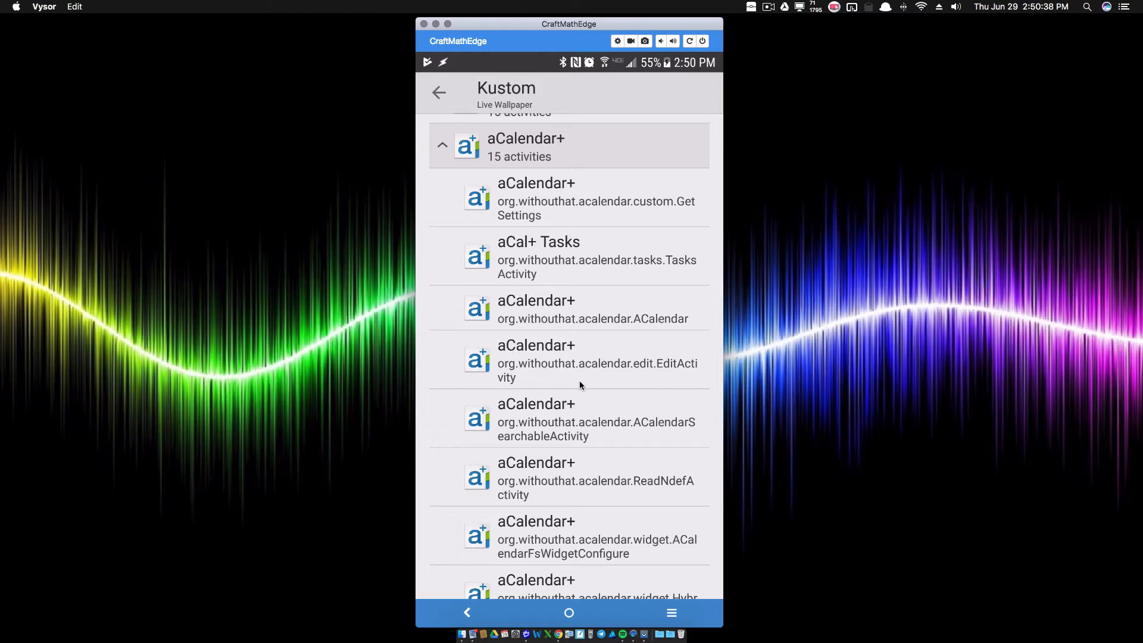
mouse_move(674, 368)
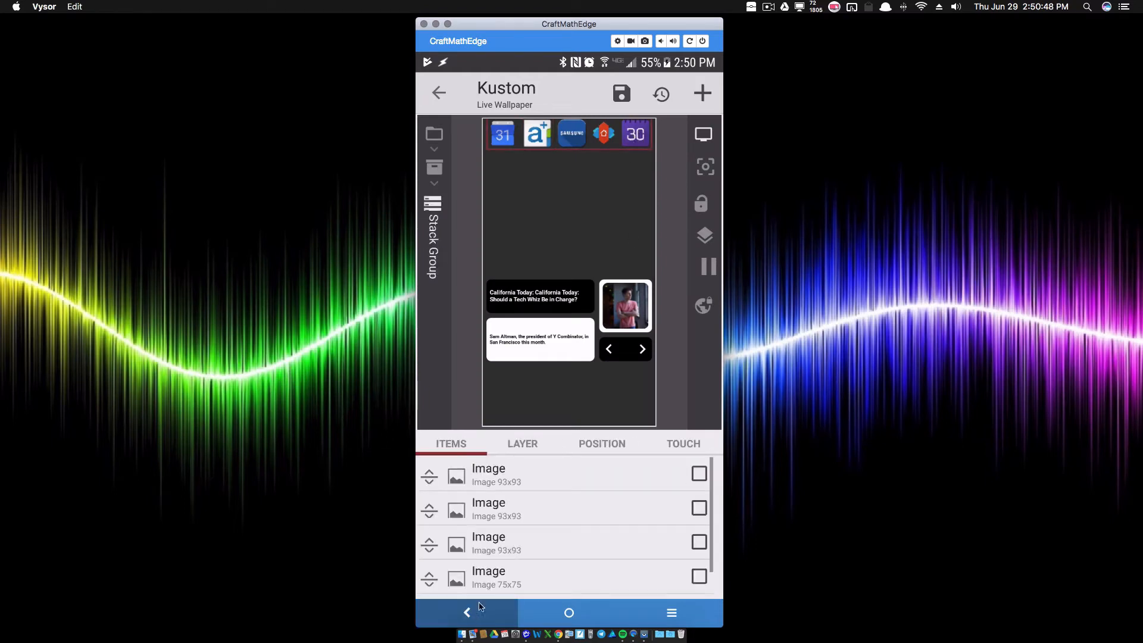
Give the purple 30 calendar icon a Launch Activity touch action and choose its activity
scroll(down, 3)
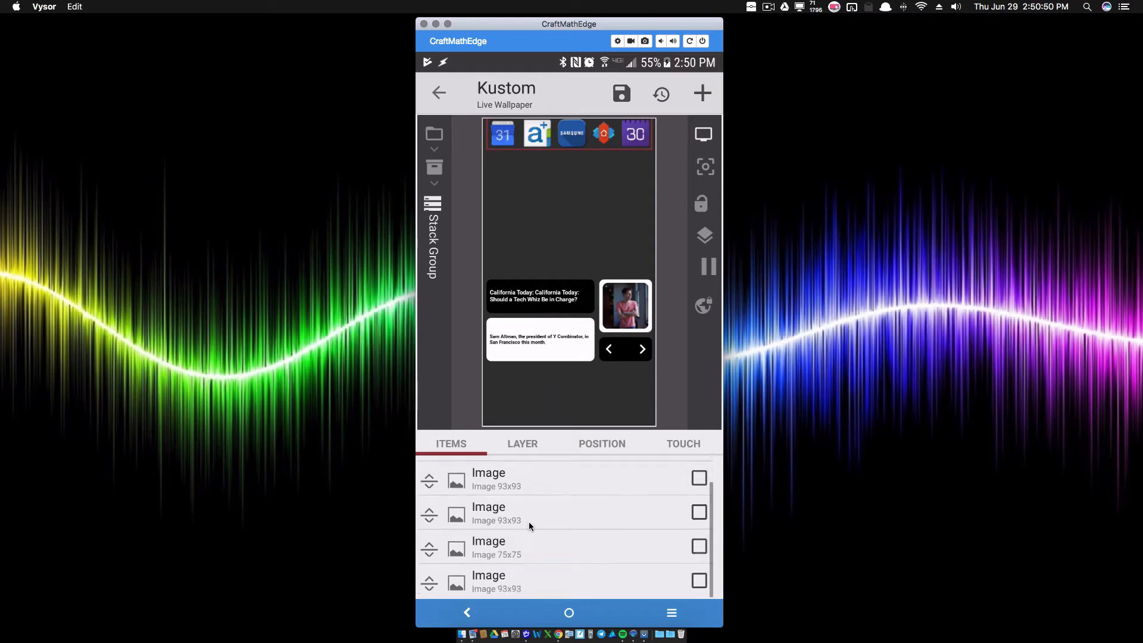
click(635, 133)
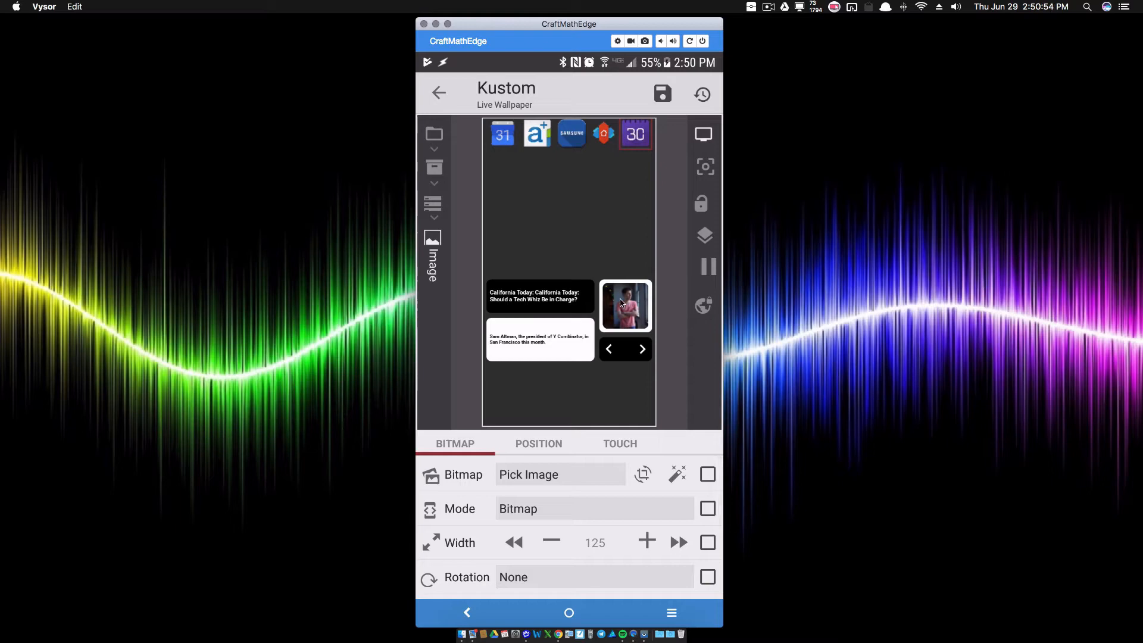
click(619, 443)
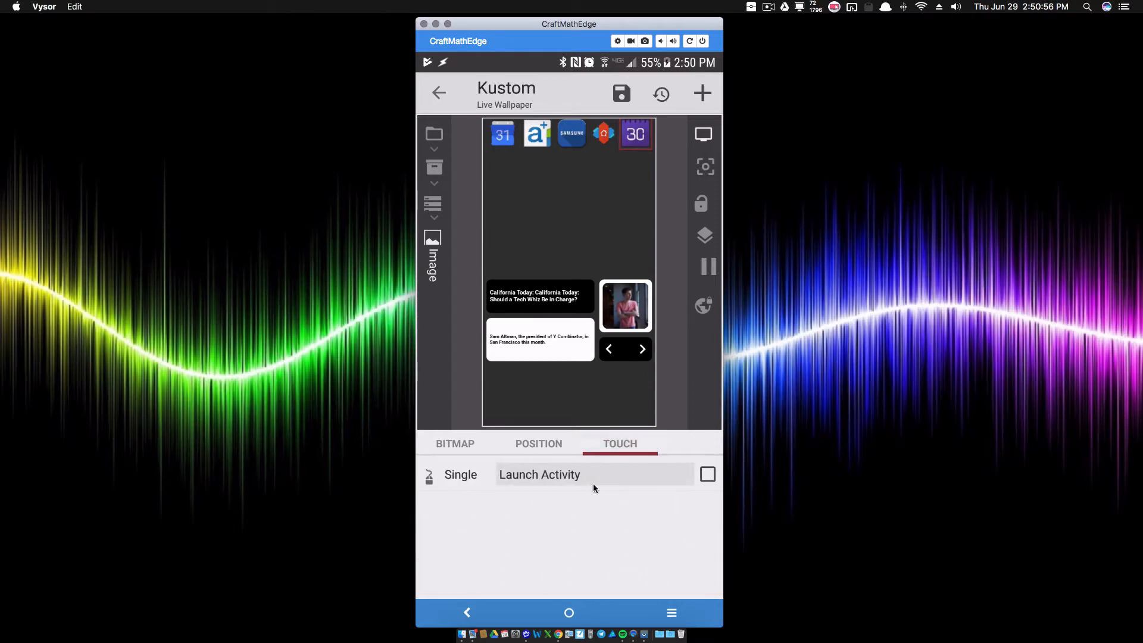
click(539, 474)
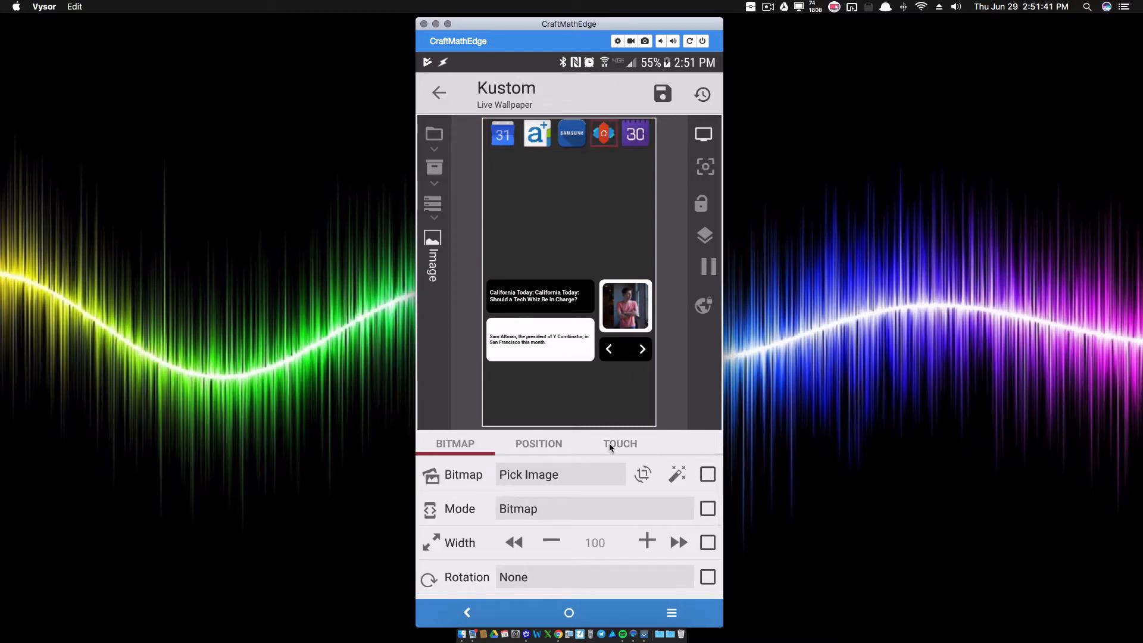
For the fourth calendar icon's touch action, browse the Activities list of installed apps
click(619, 443)
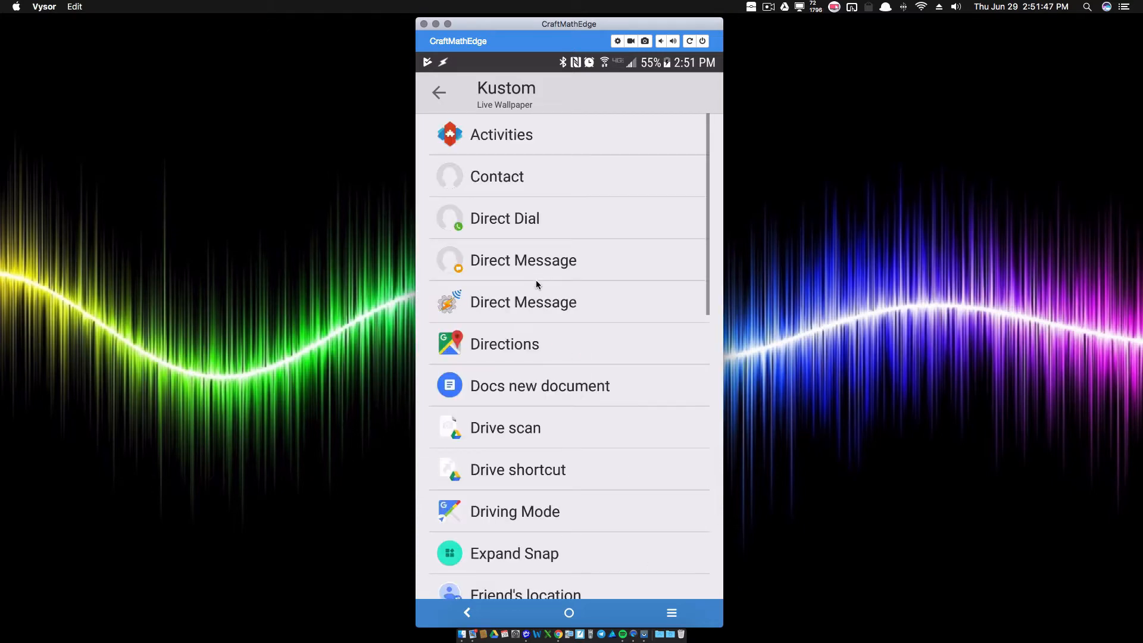
click(501, 135)
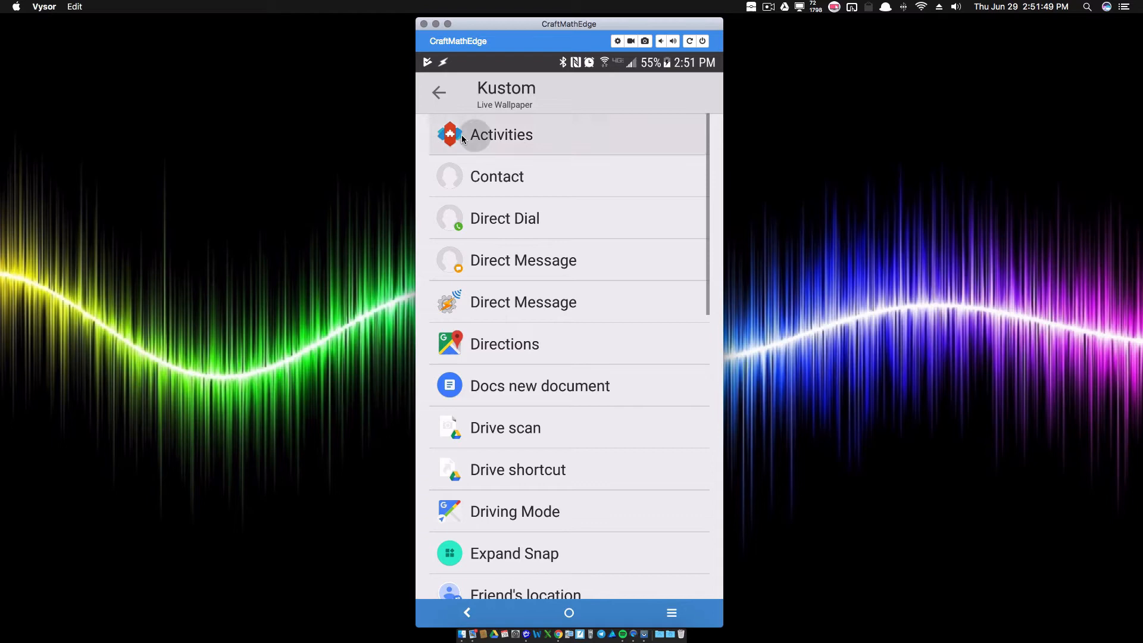
click(502, 134)
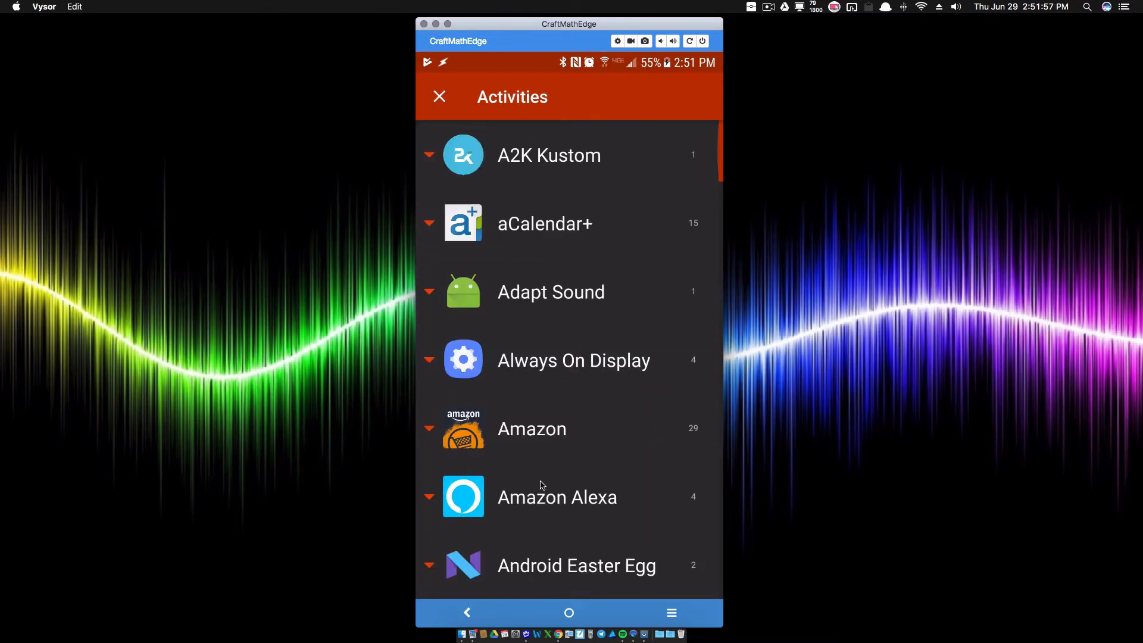
Pick Samsung Calendar's com.android.calendar.event.EditEventActivity as the shortcut target
scroll(down, 3)
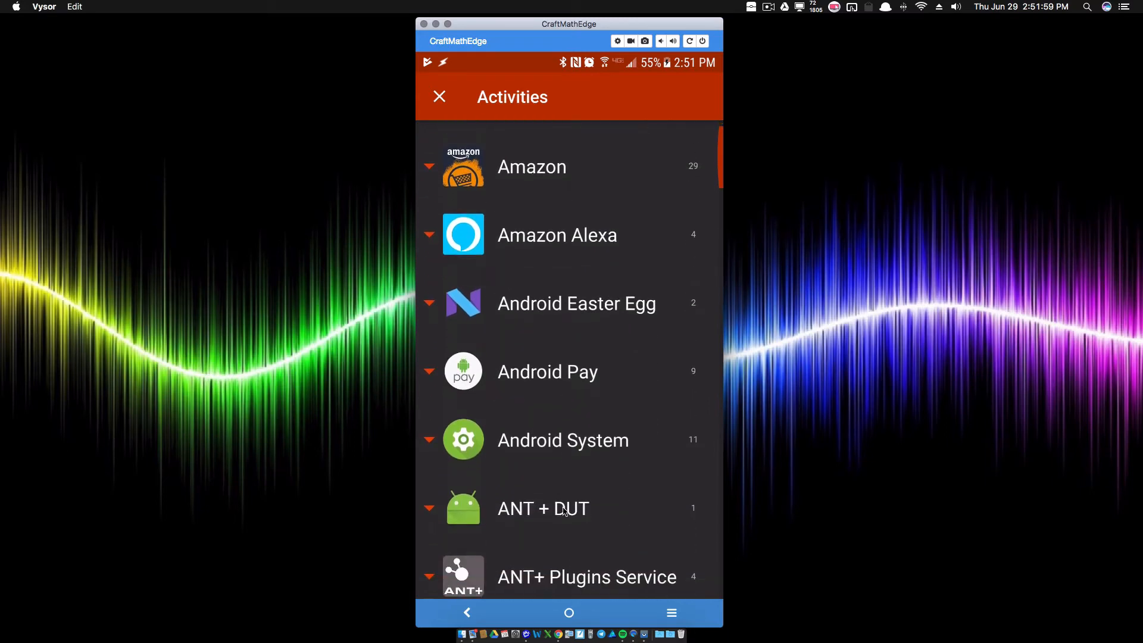
scroll(down, 3)
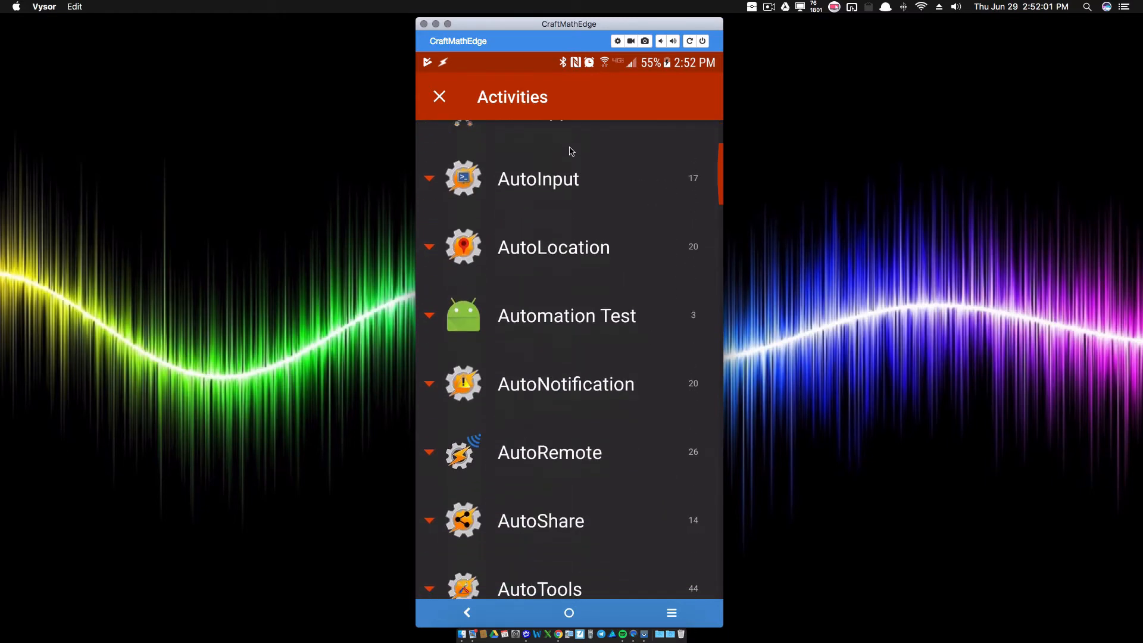
scroll(down, 3)
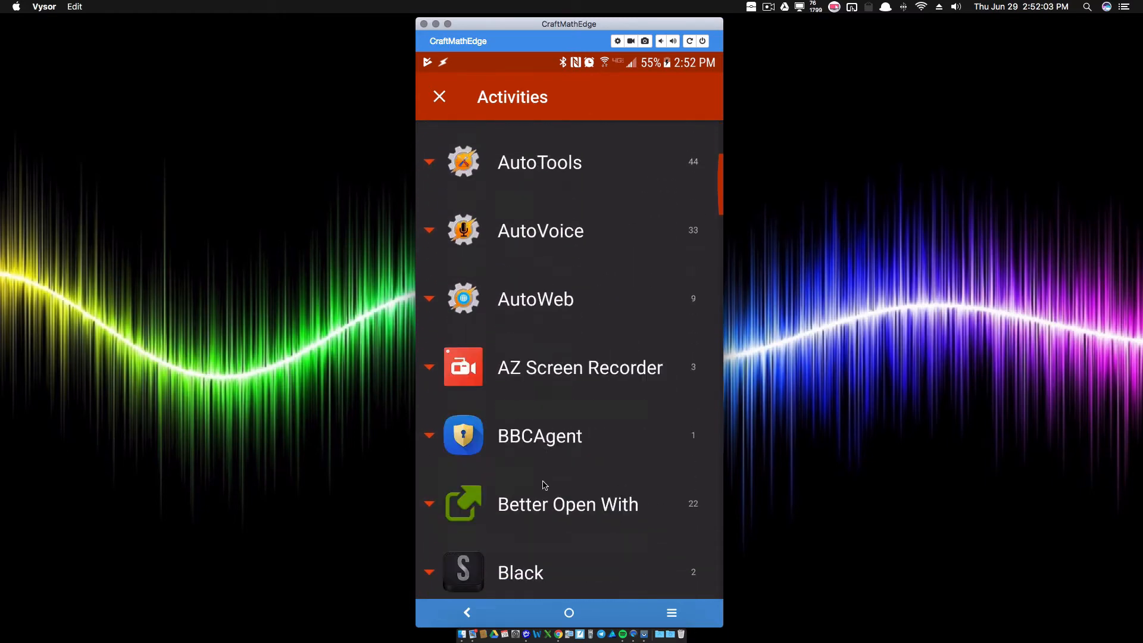
scroll(down, 3)
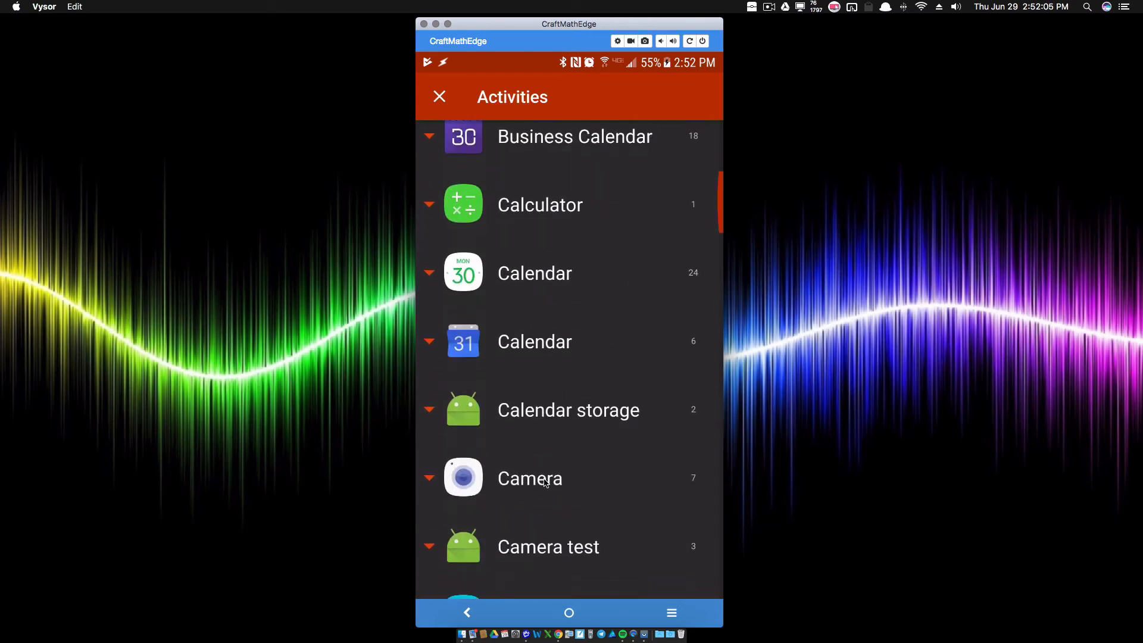
scroll(down, 3)
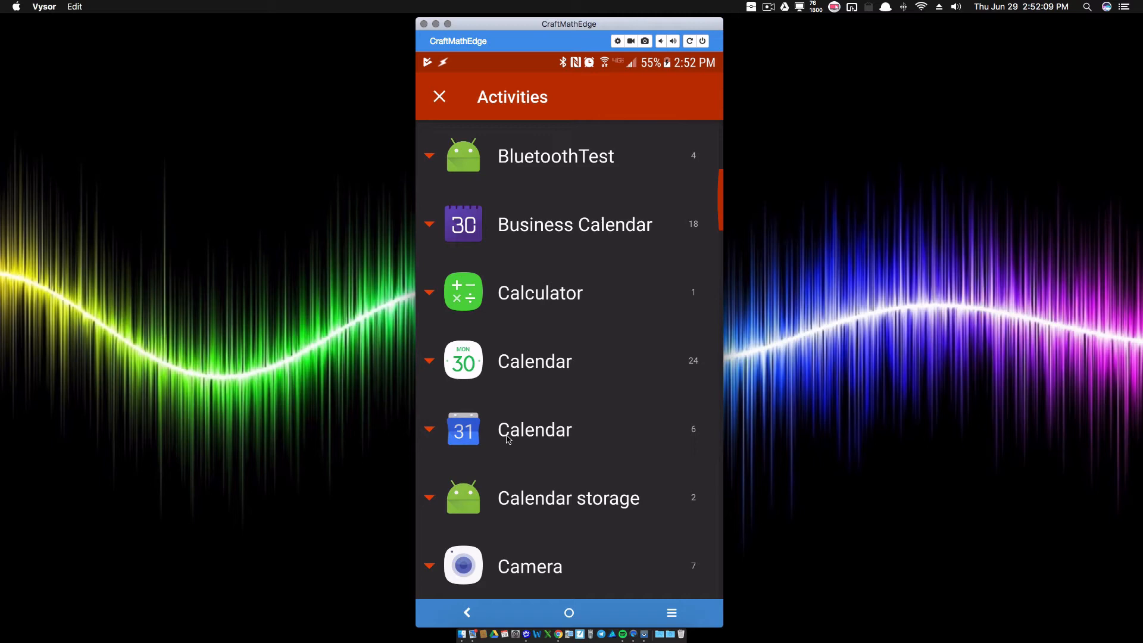
mouse_move(462, 362)
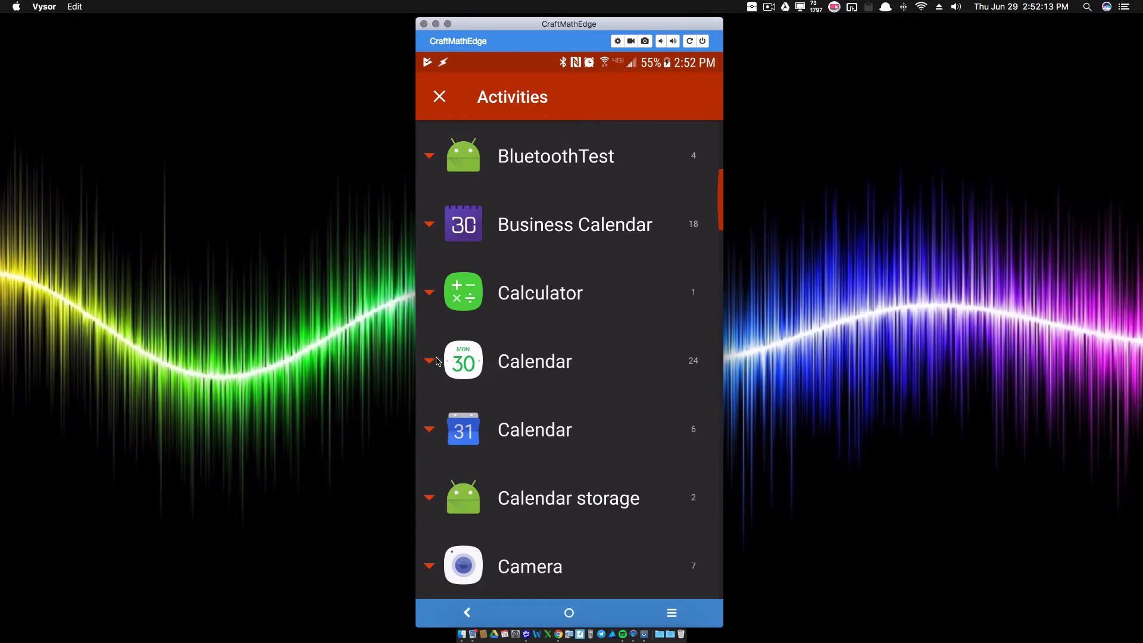
click(428, 360)
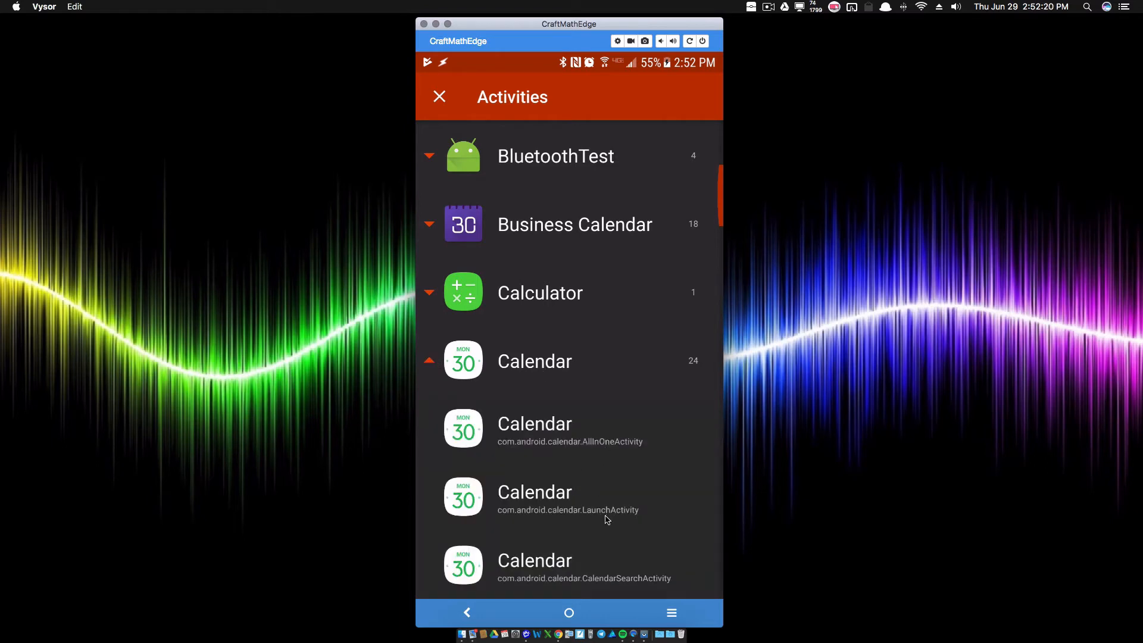
scroll(down, 3)
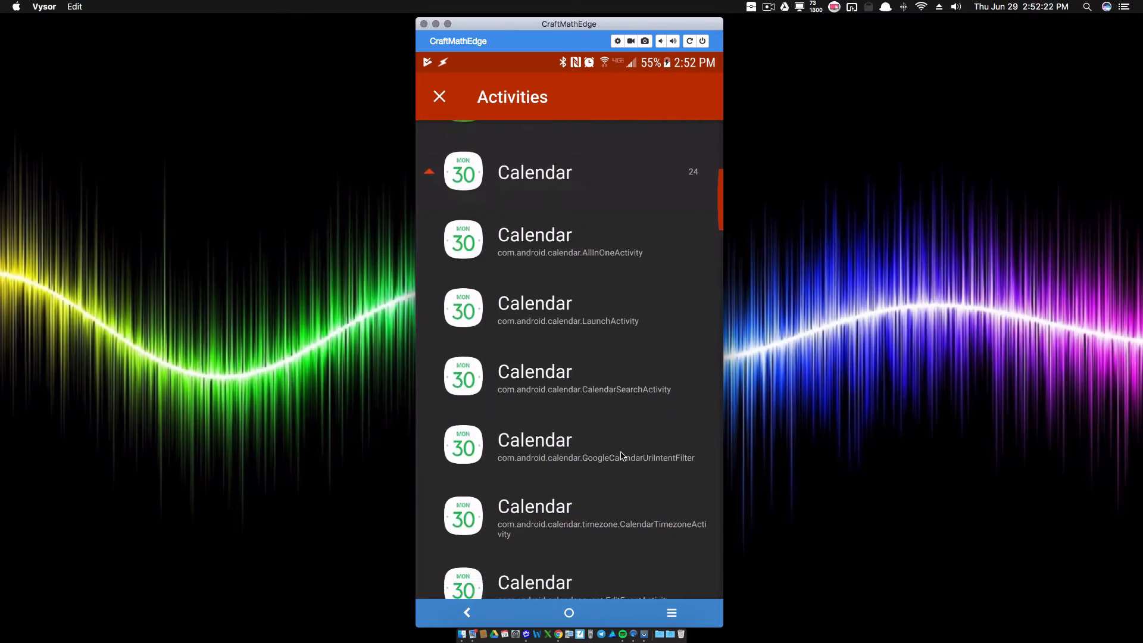
scroll(down, 3)
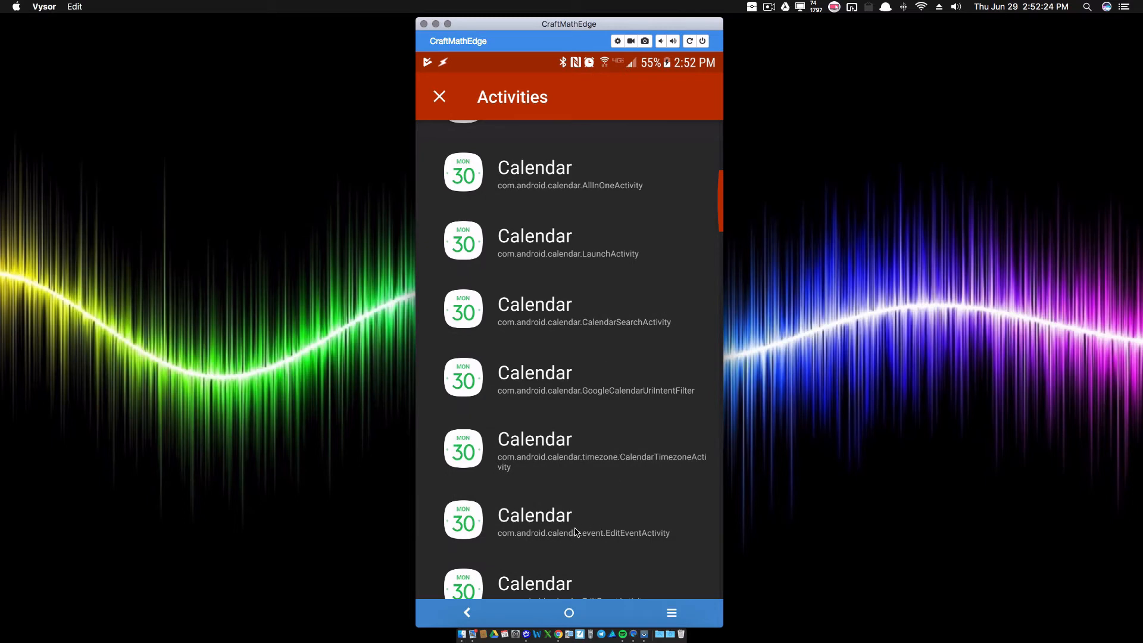
mouse_move(618, 543)
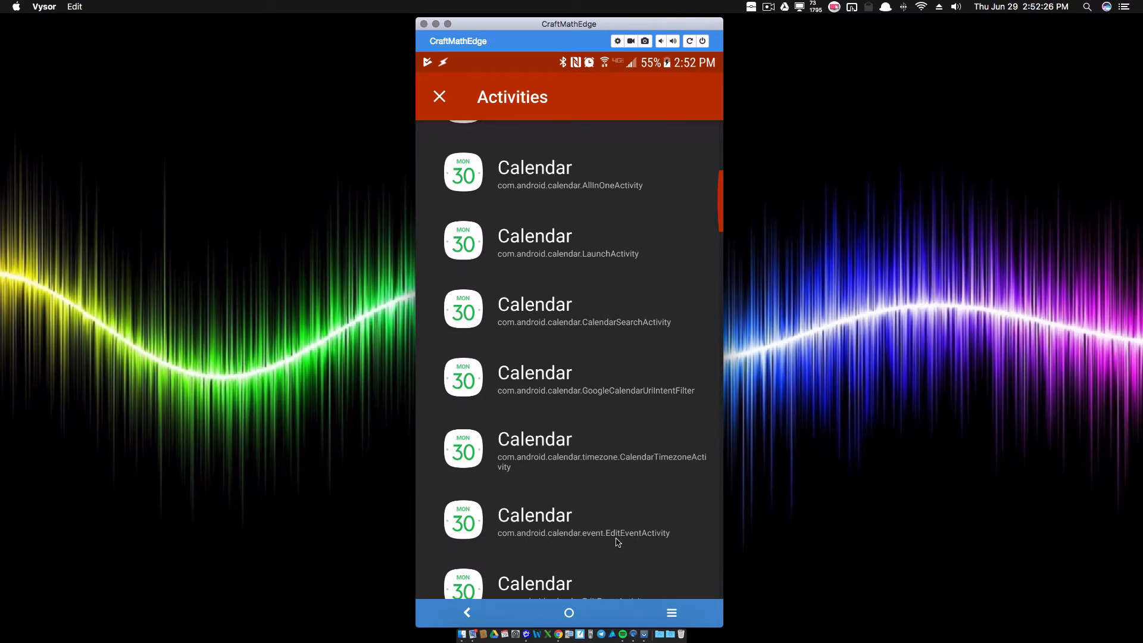
click(569, 612)
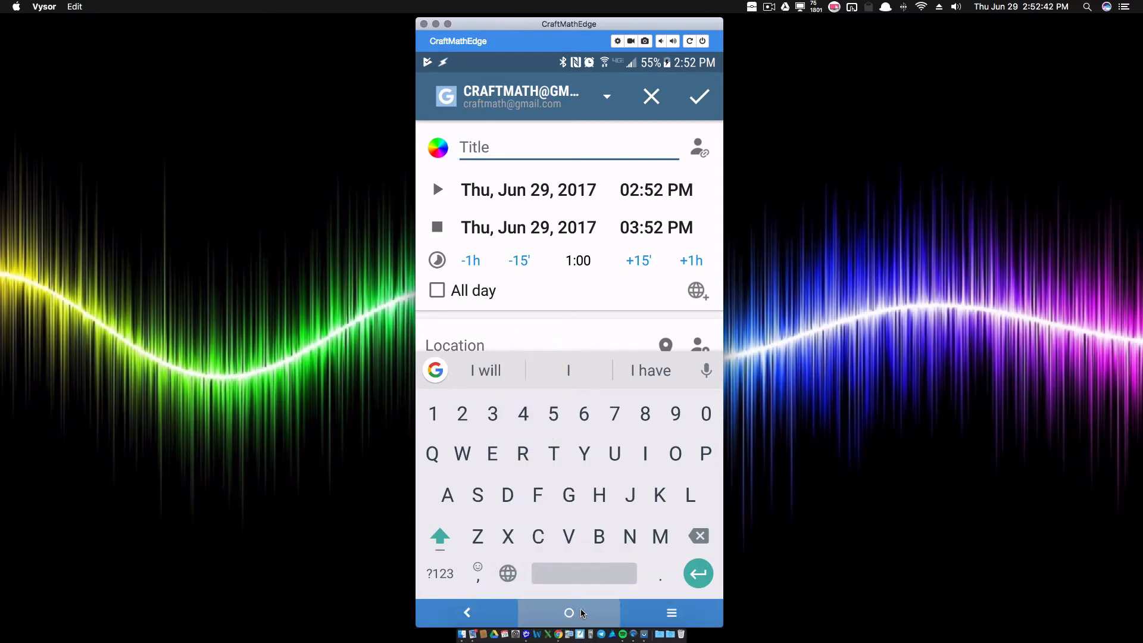
Return home and launch Samsung Calendar's add-event screen from its home-screen icon
click(569, 612)
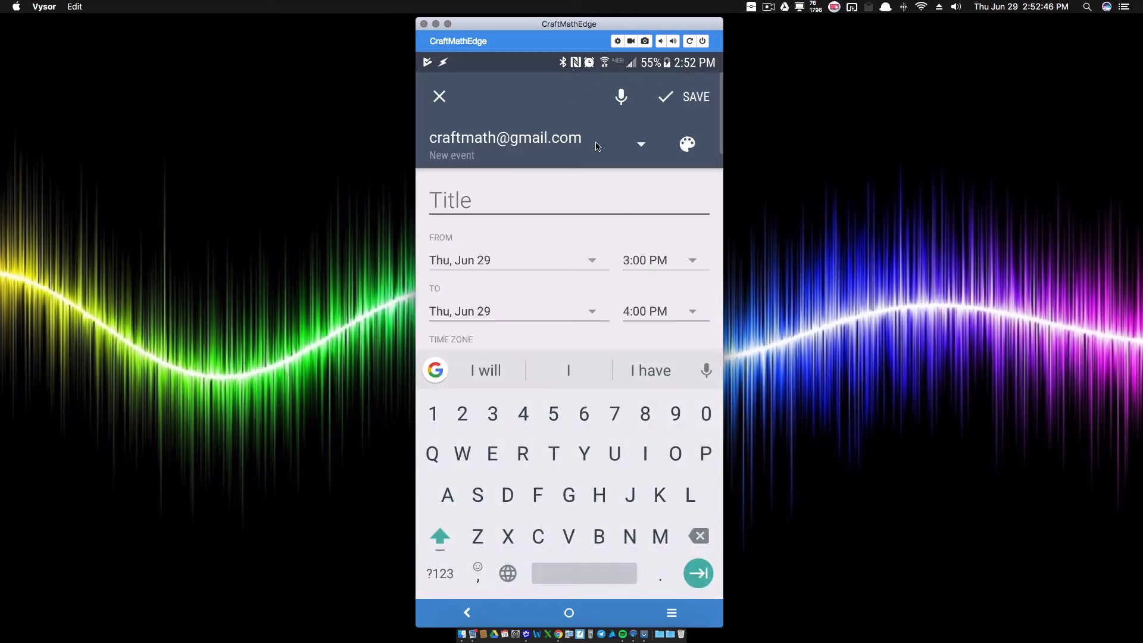
mouse_move(549, 589)
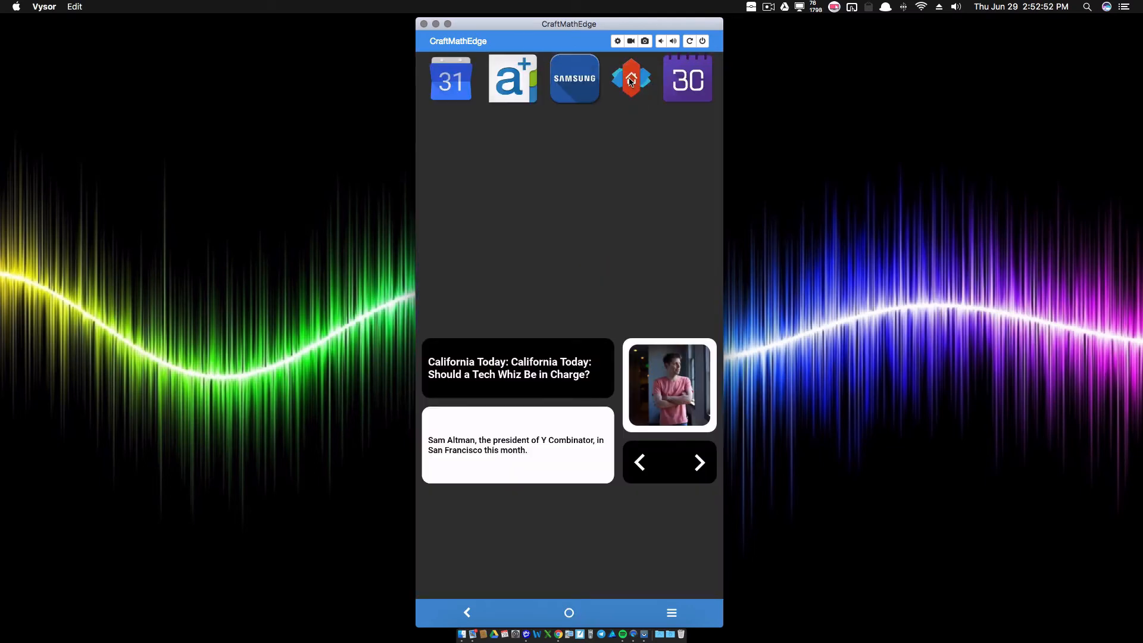
click(631, 79)
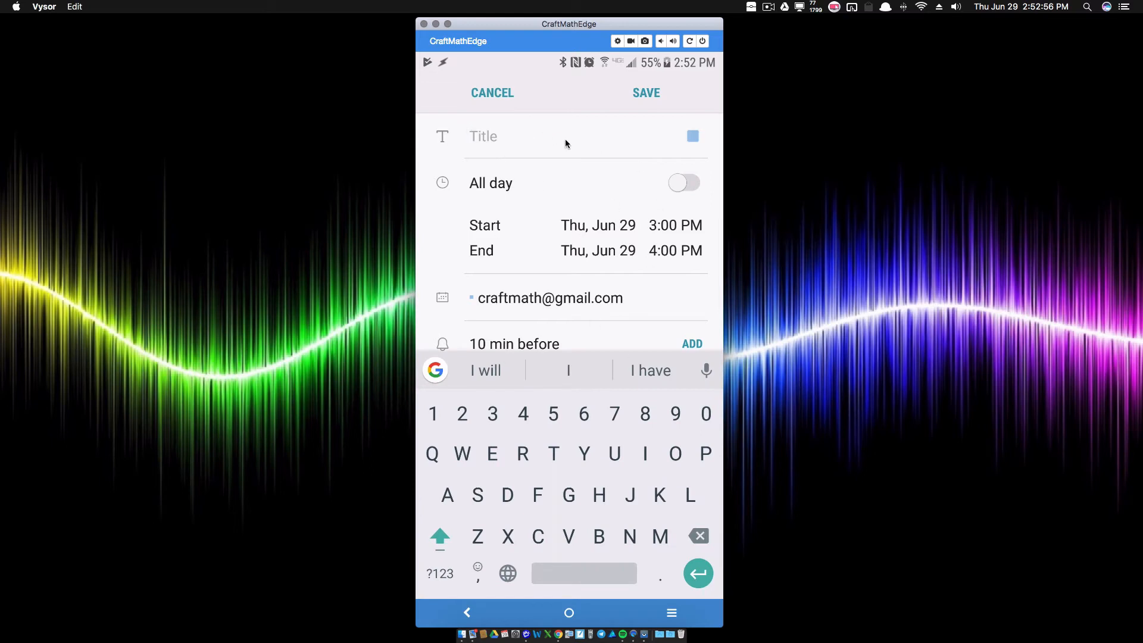
mouse_move(607, 243)
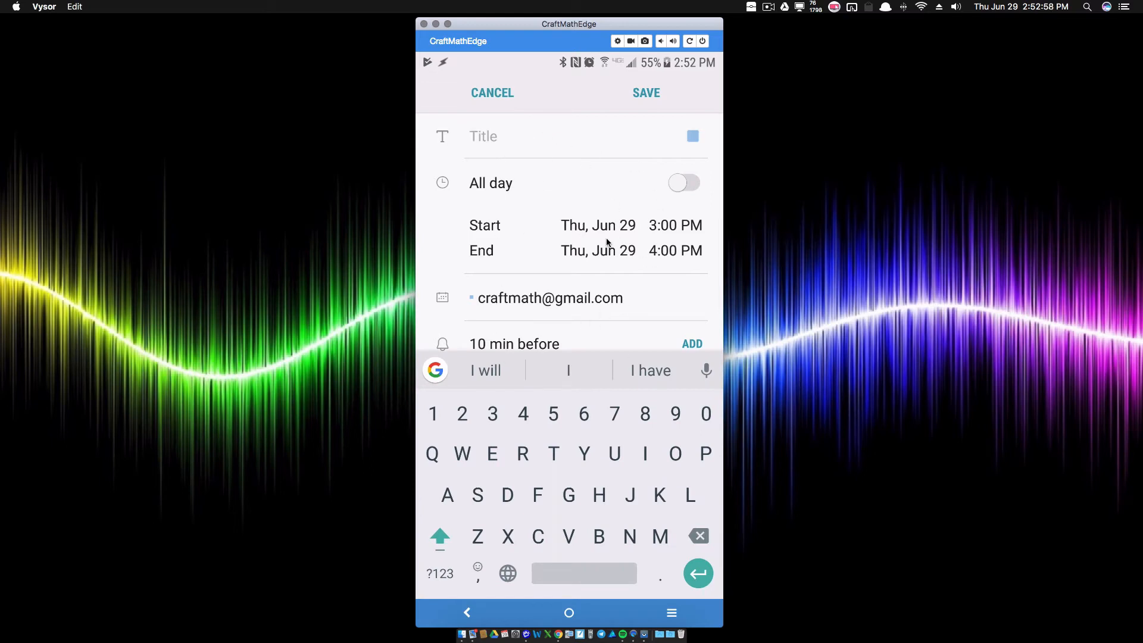
mouse_move(648, 213)
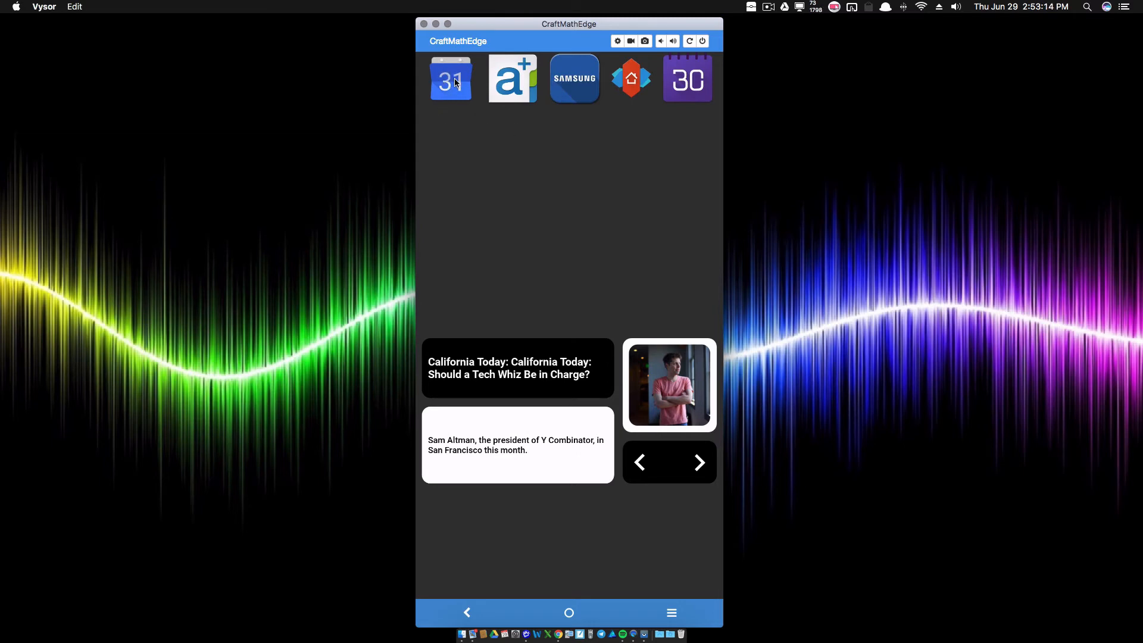
From the Google Calendar icon, save a test event for Jun 29, 3:00–4:00 PM
click(450, 79)
text(sdkjfk;lasdf)
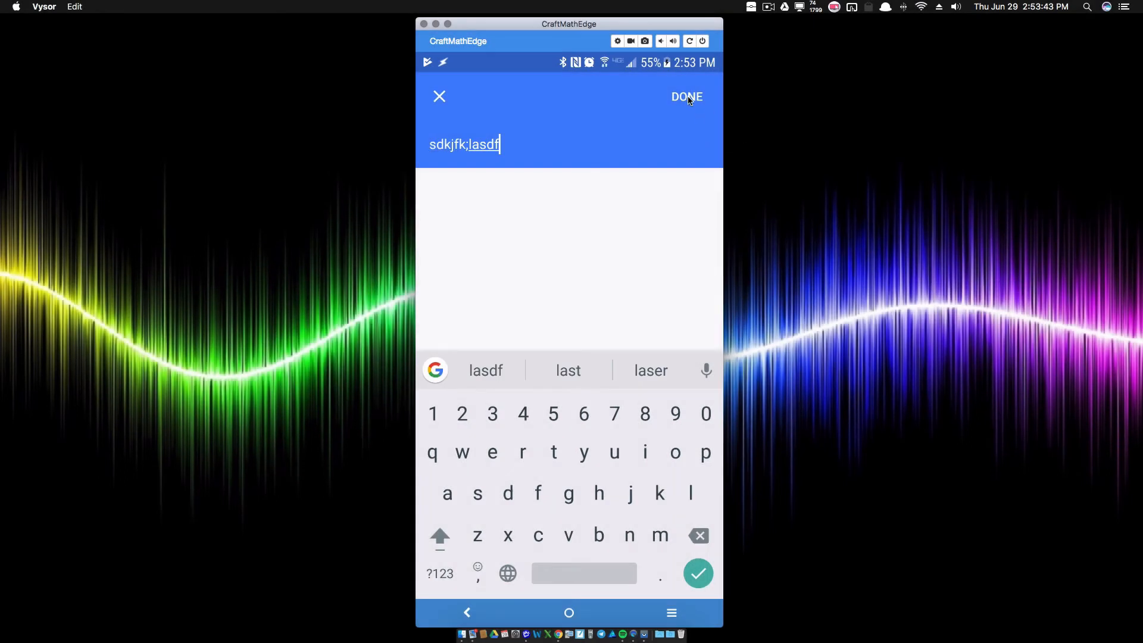
click(686, 96)
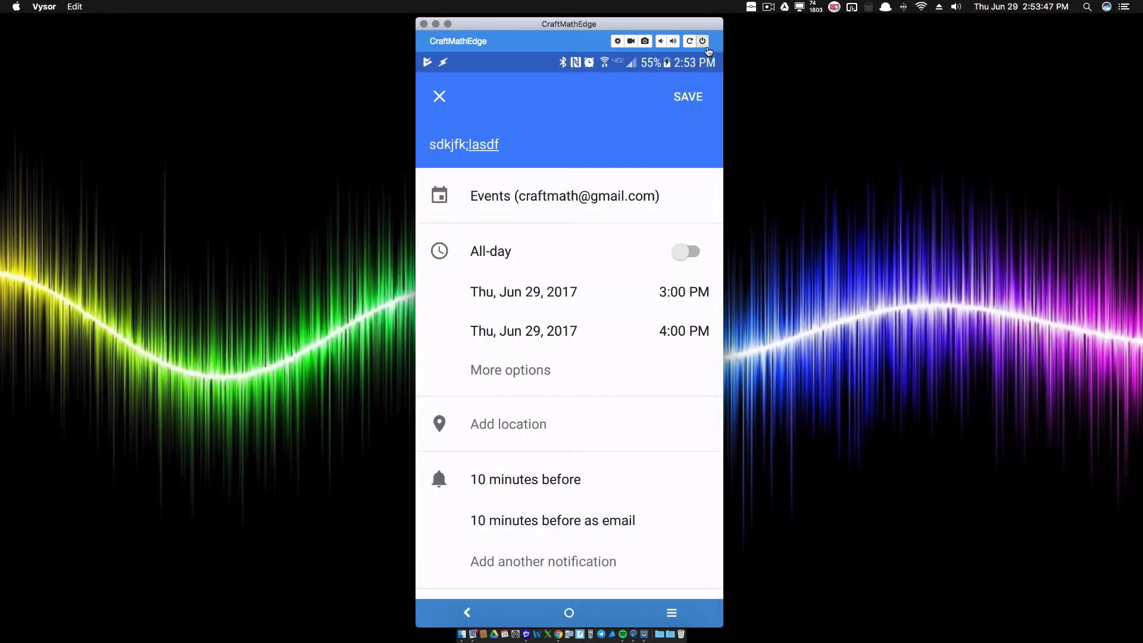
click(687, 97)
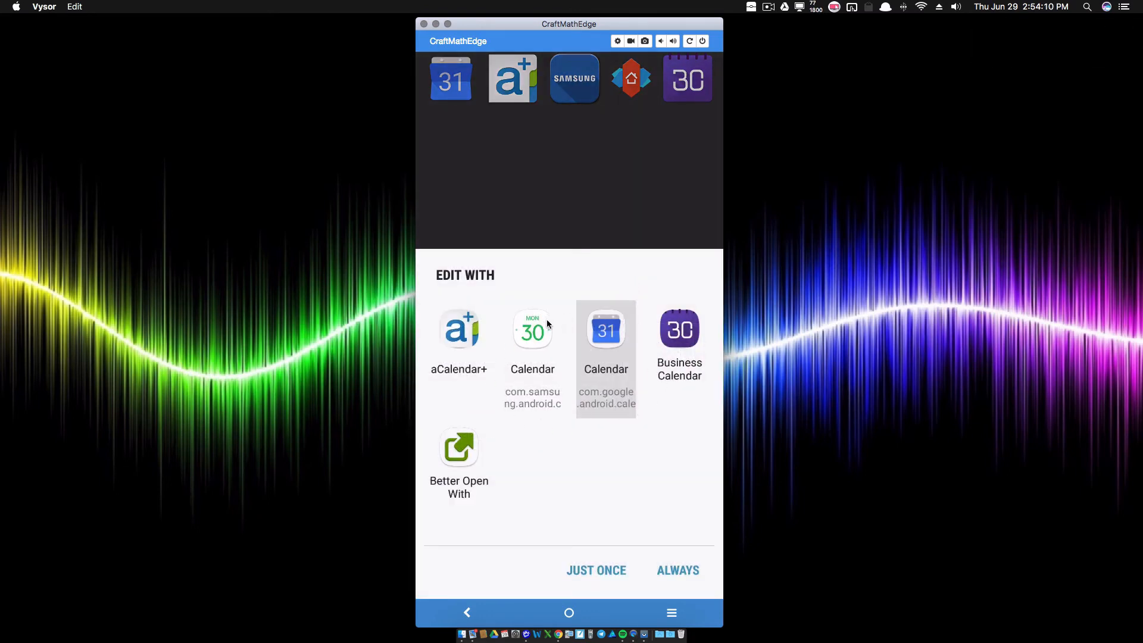
mouse_move(571, 162)
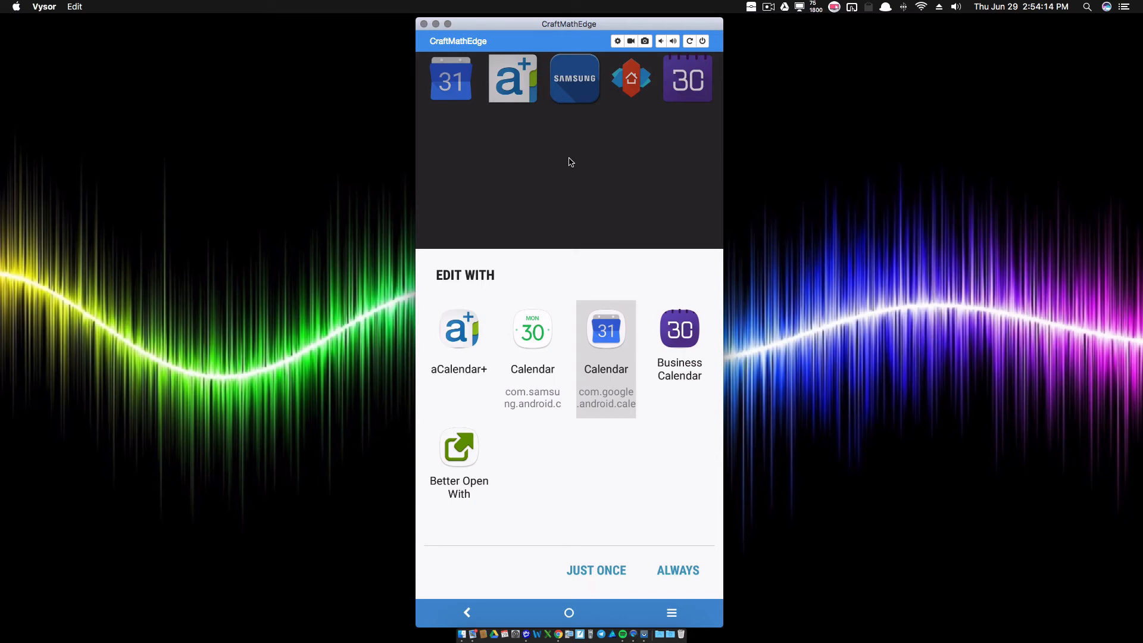
mouse_move(538, 233)
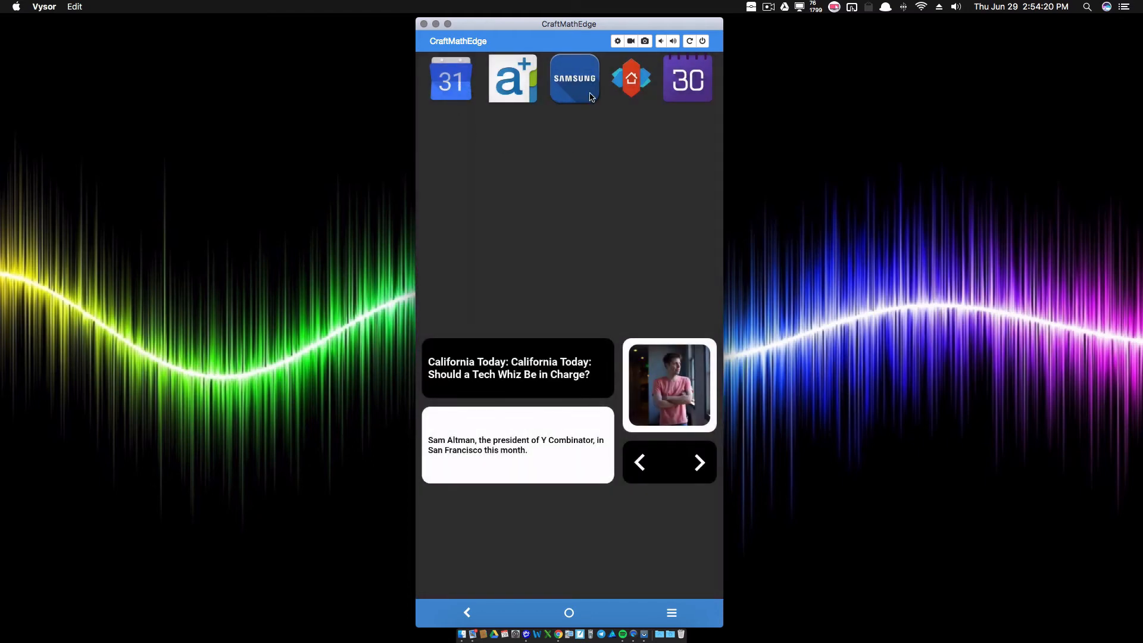
mouse_move(547, 189)
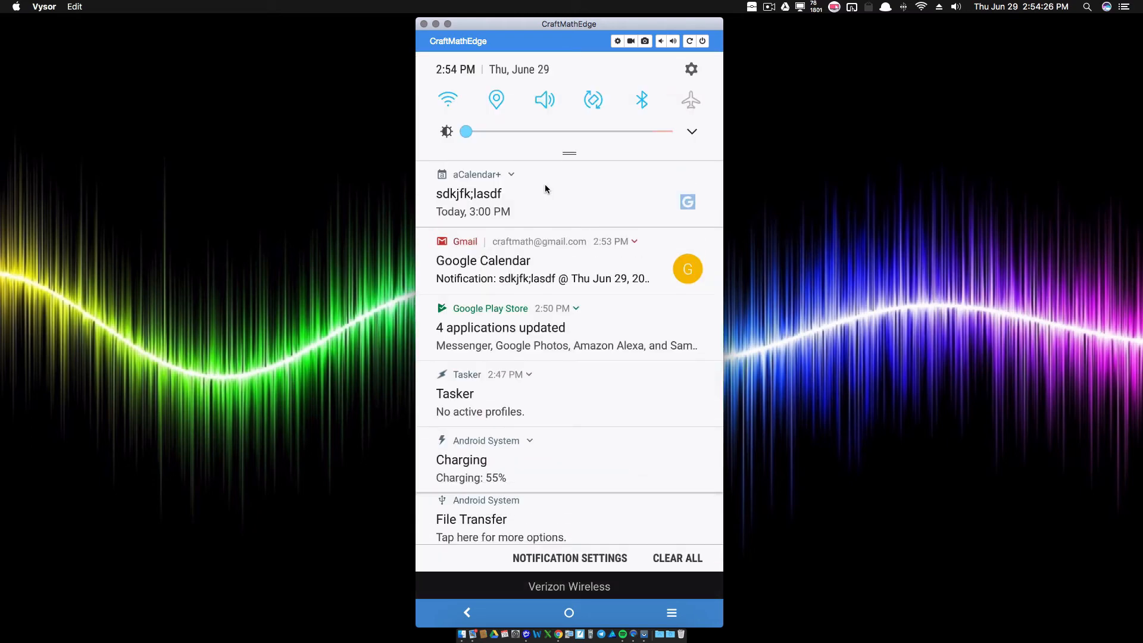
mouse_move(499, 294)
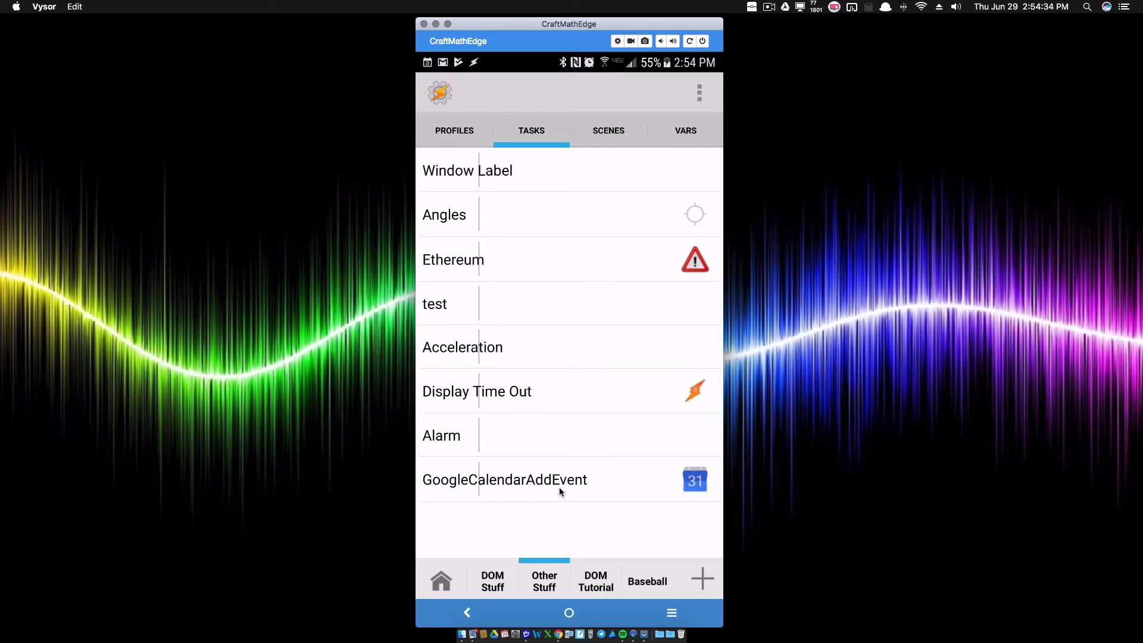
click(505, 480)
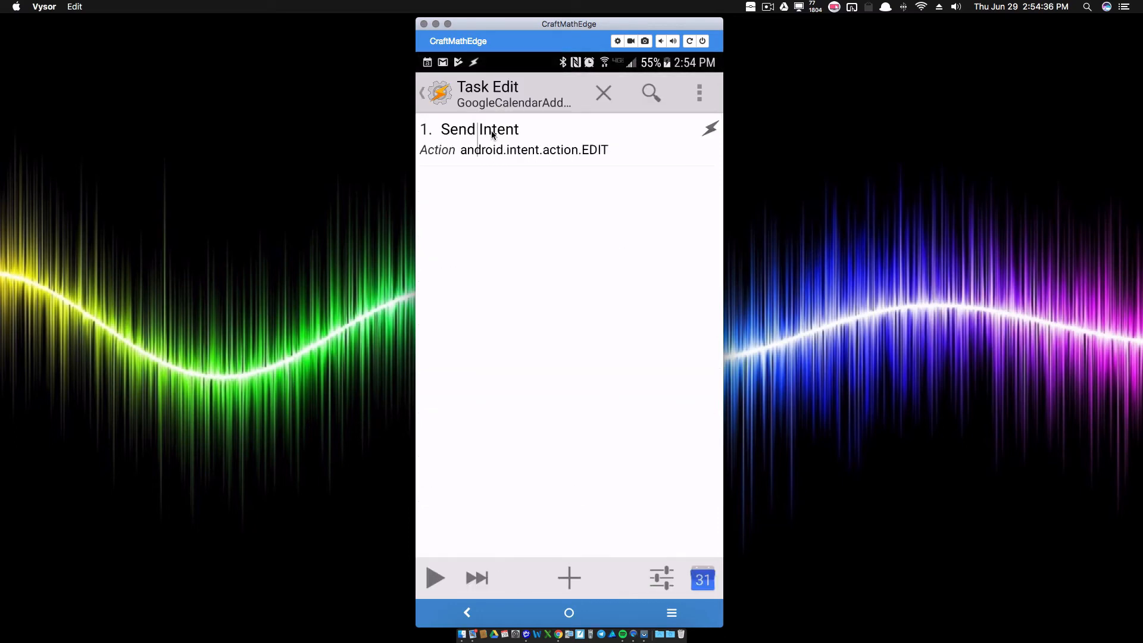
click(478, 129)
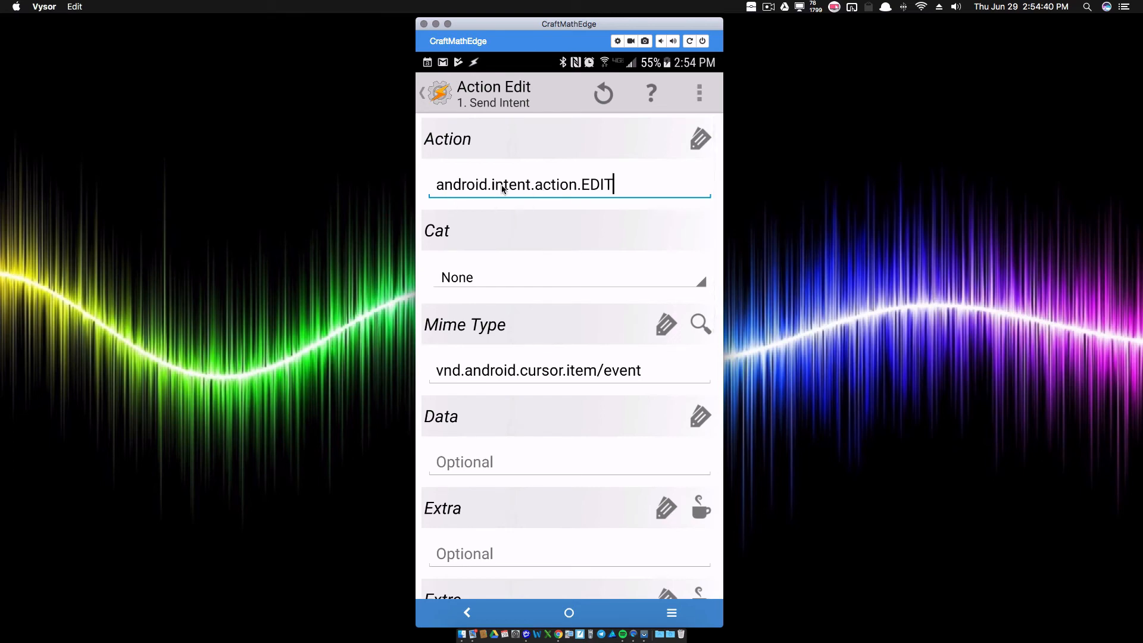
mouse_move(556, 204)
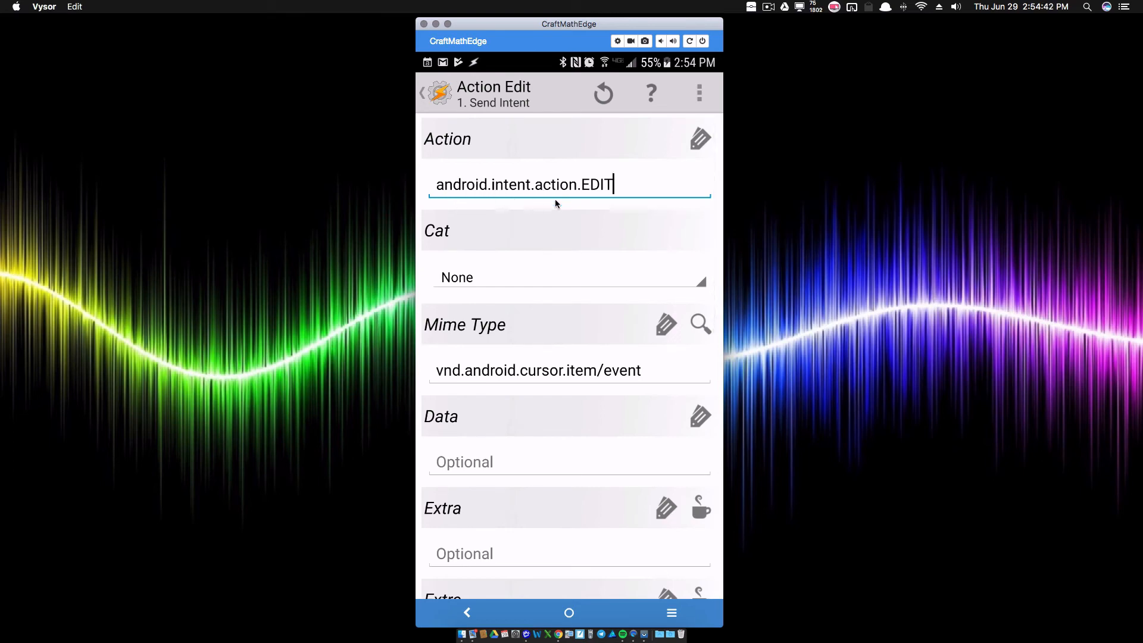
mouse_move(603, 210)
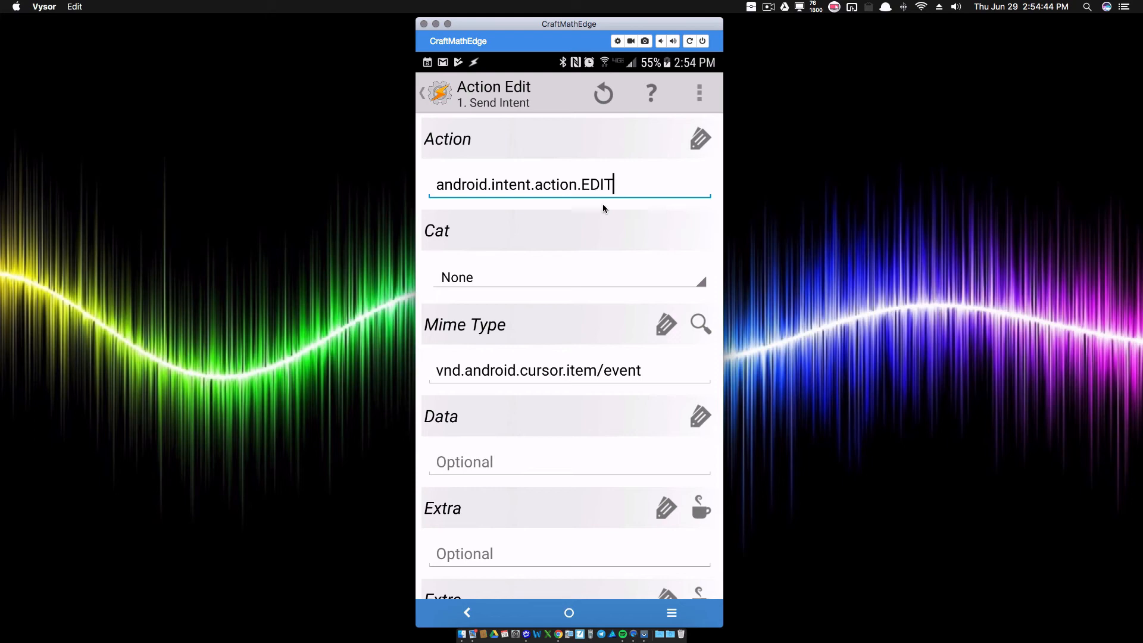
mouse_move(573, 293)
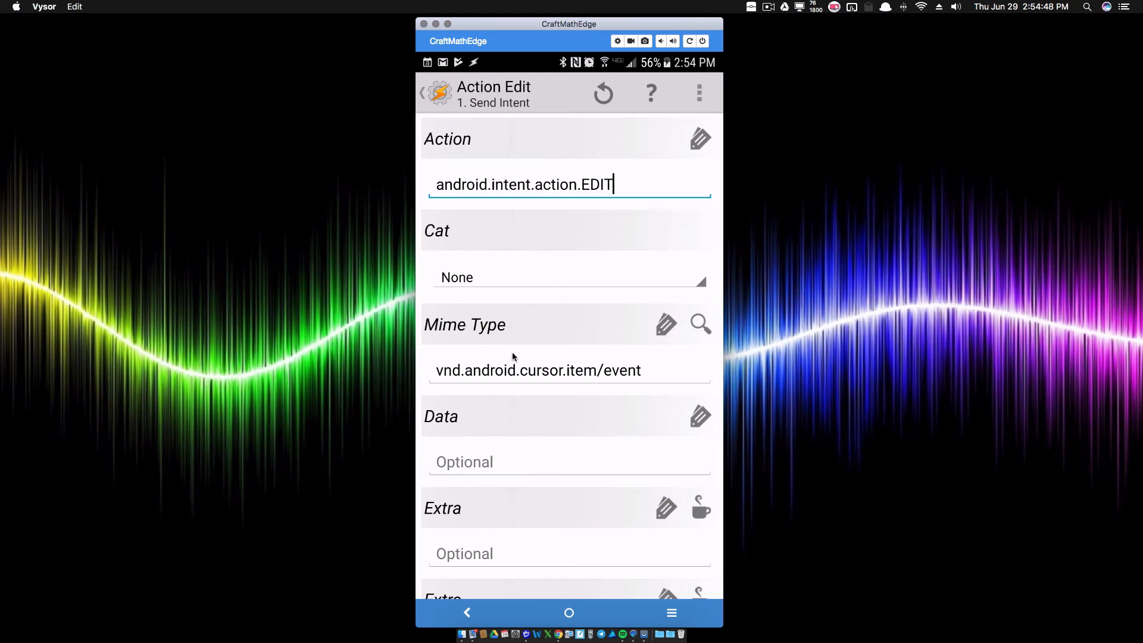
mouse_move(564, 391)
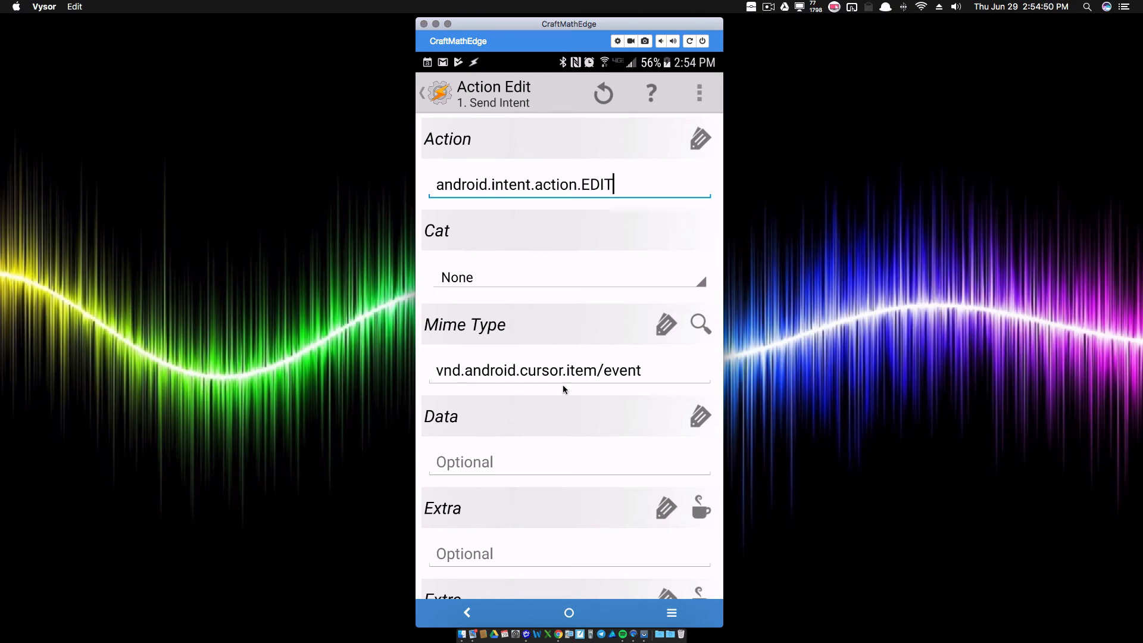
scroll(down, 3)
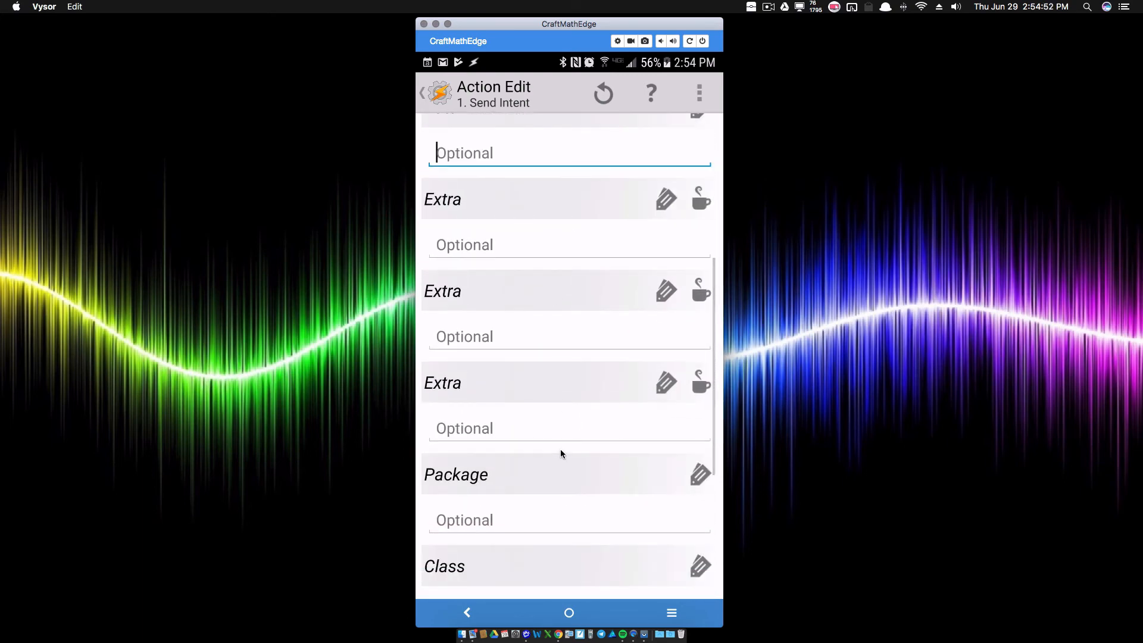
scroll(down, 3)
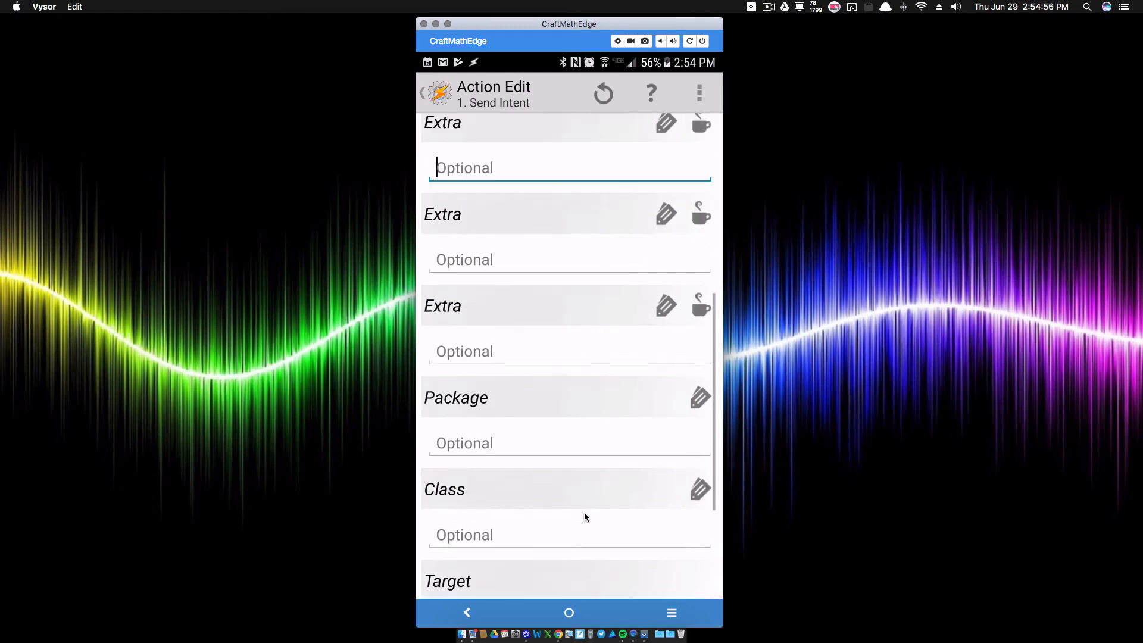
click(422, 93)
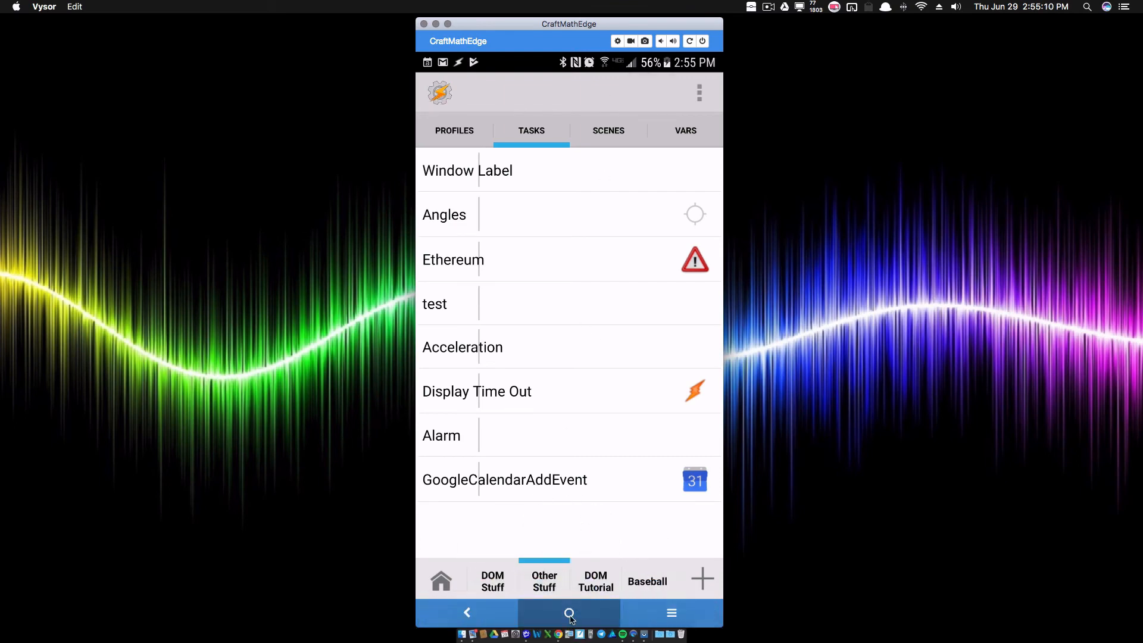
Set the Google Calendar icon's touch action to the Tasker Task Shortcut GoogleCalendarAddEvent
click(569, 612)
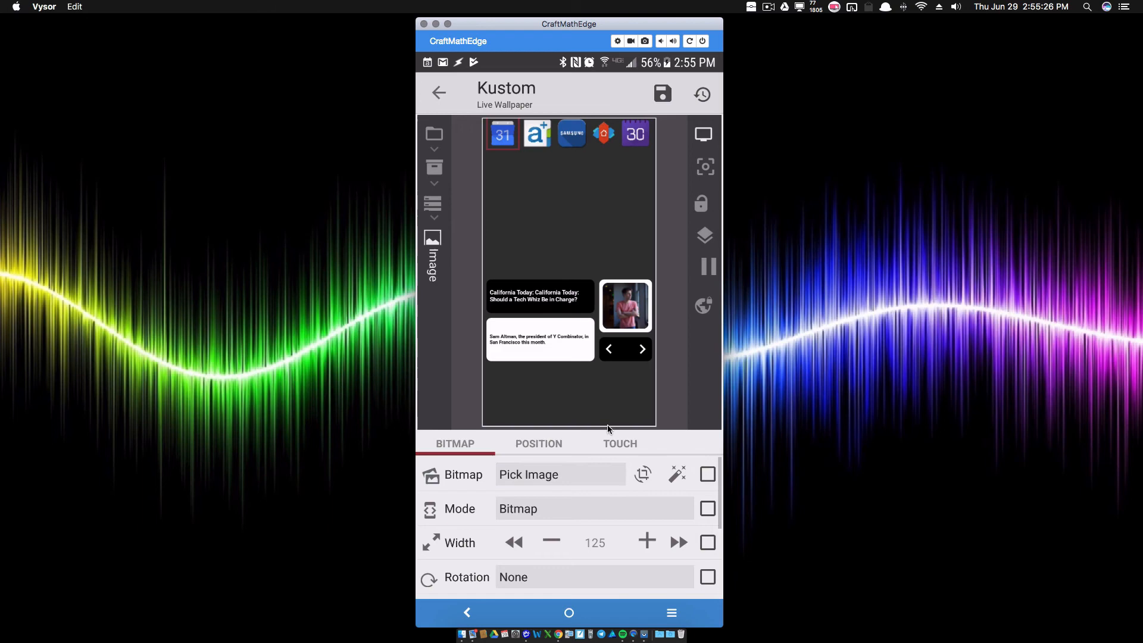
click(620, 443)
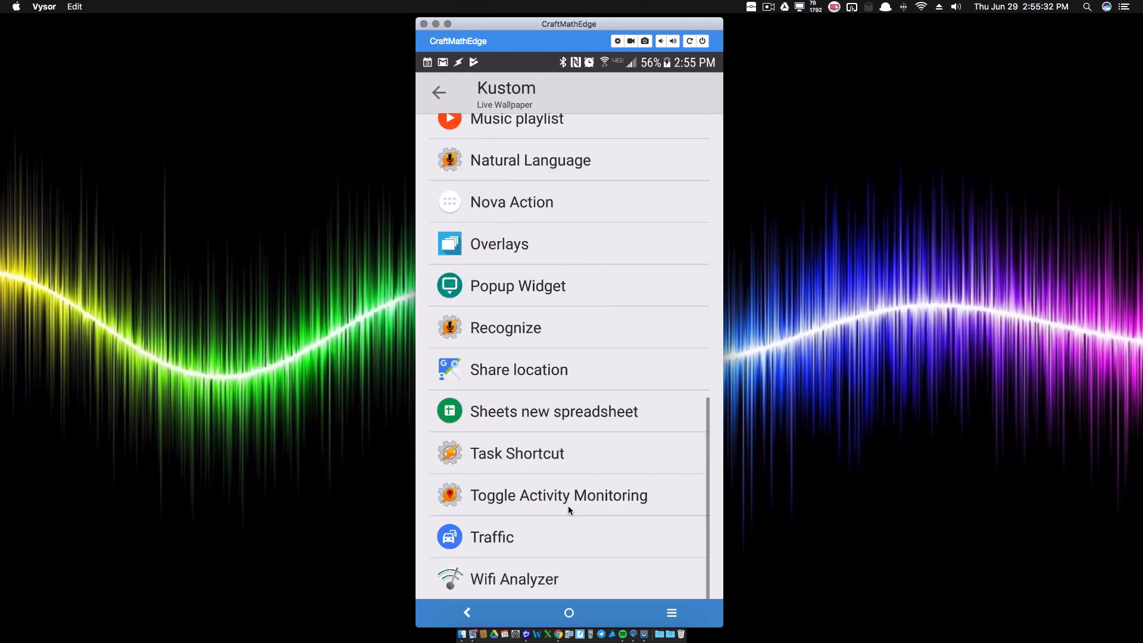
click(518, 452)
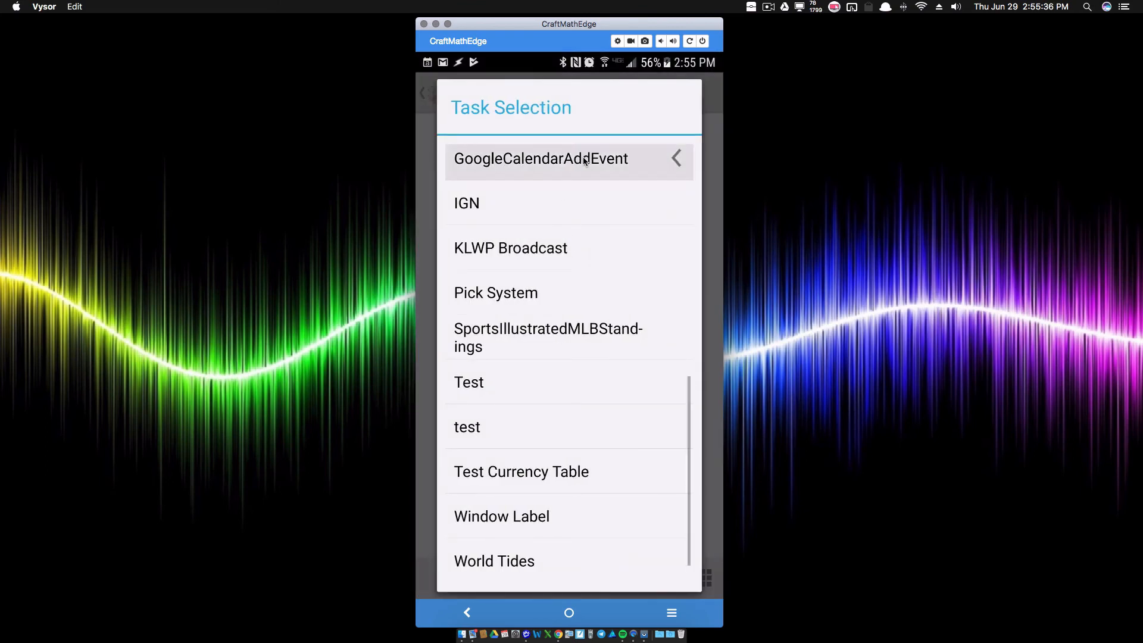
click(540, 158)
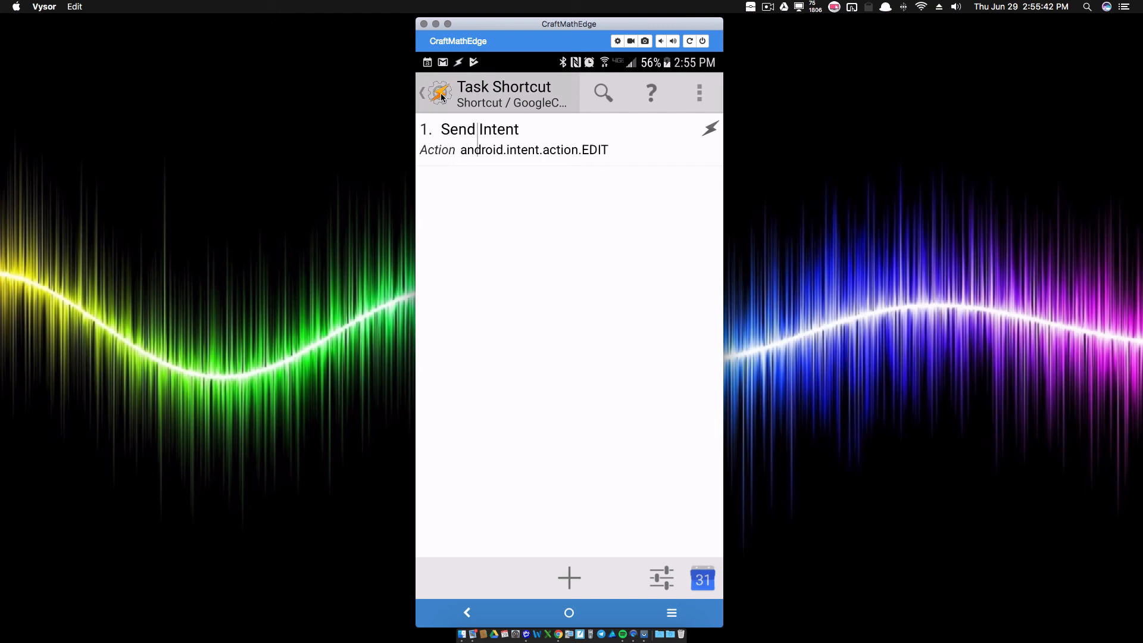
click(422, 93)
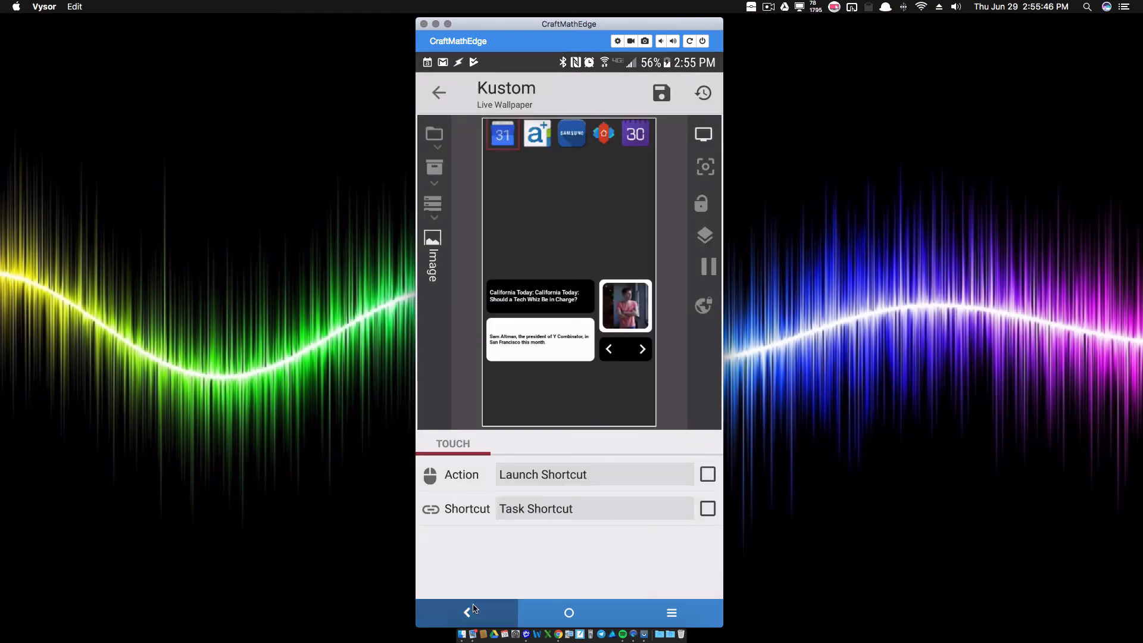
click(467, 612)
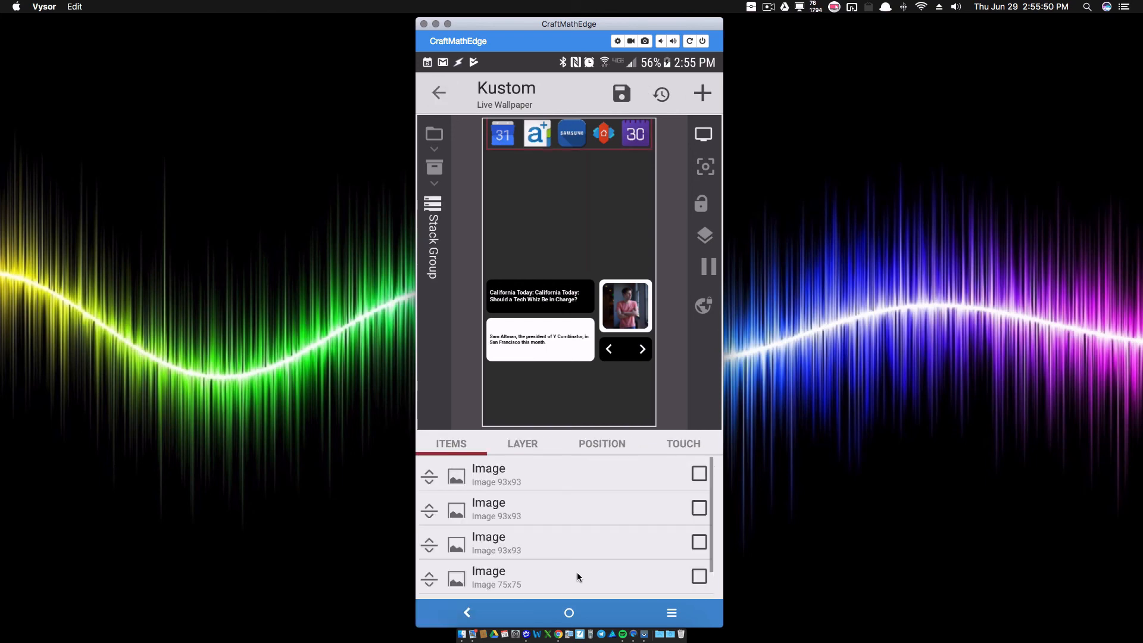
Set the Samsung icon's touch action to the GoogleCalendarAddEvent task shortcut and exit the editor
click(572, 133)
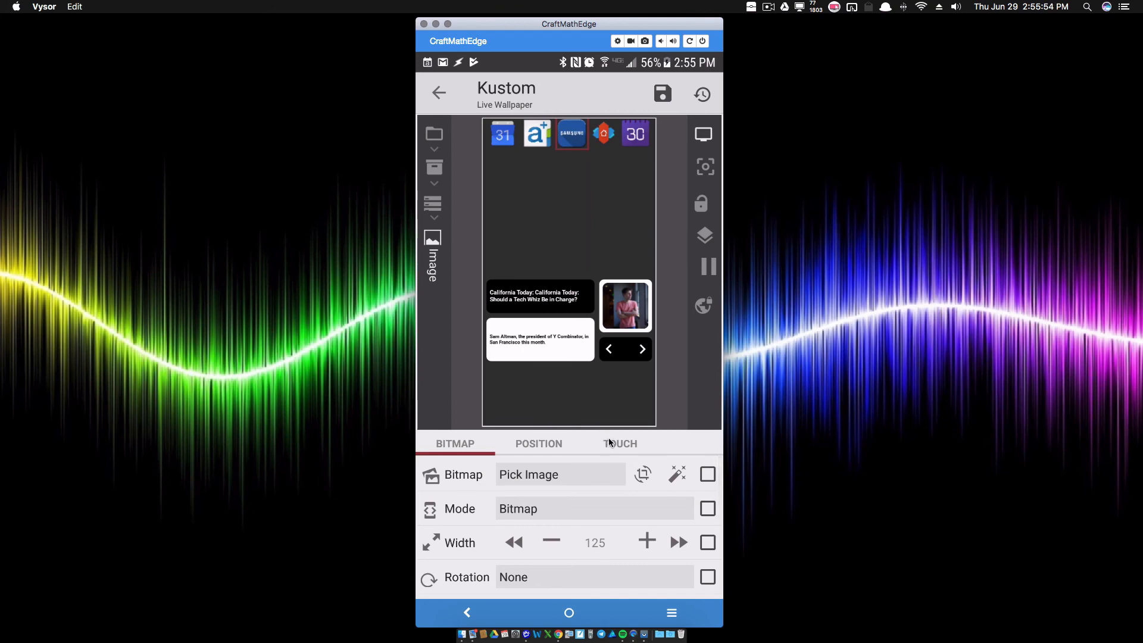
click(620, 443)
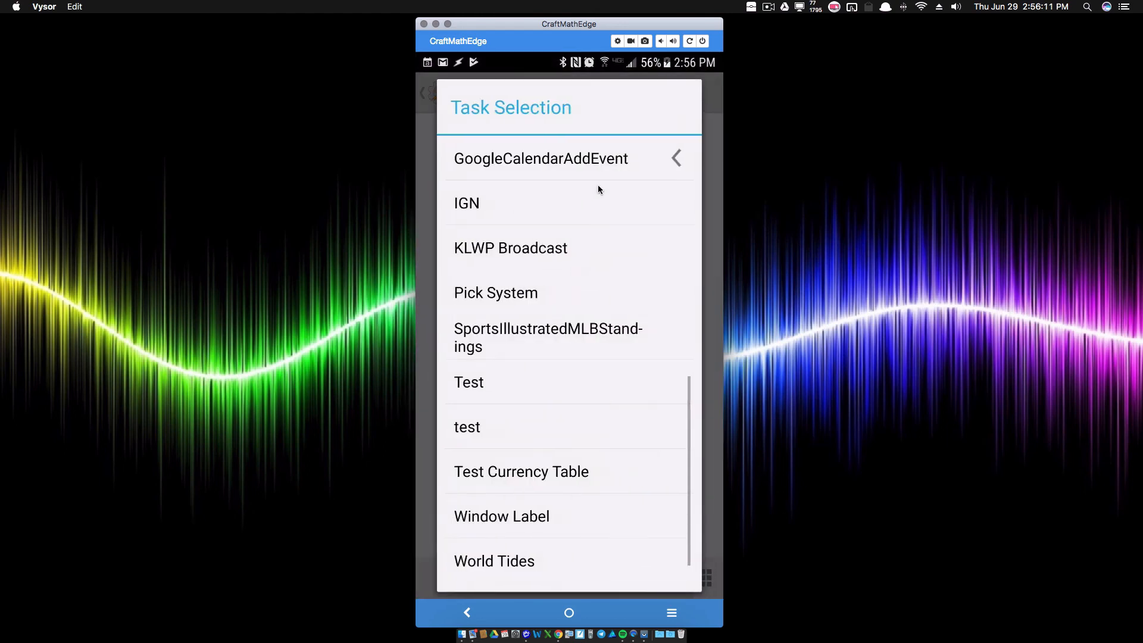
click(540, 159)
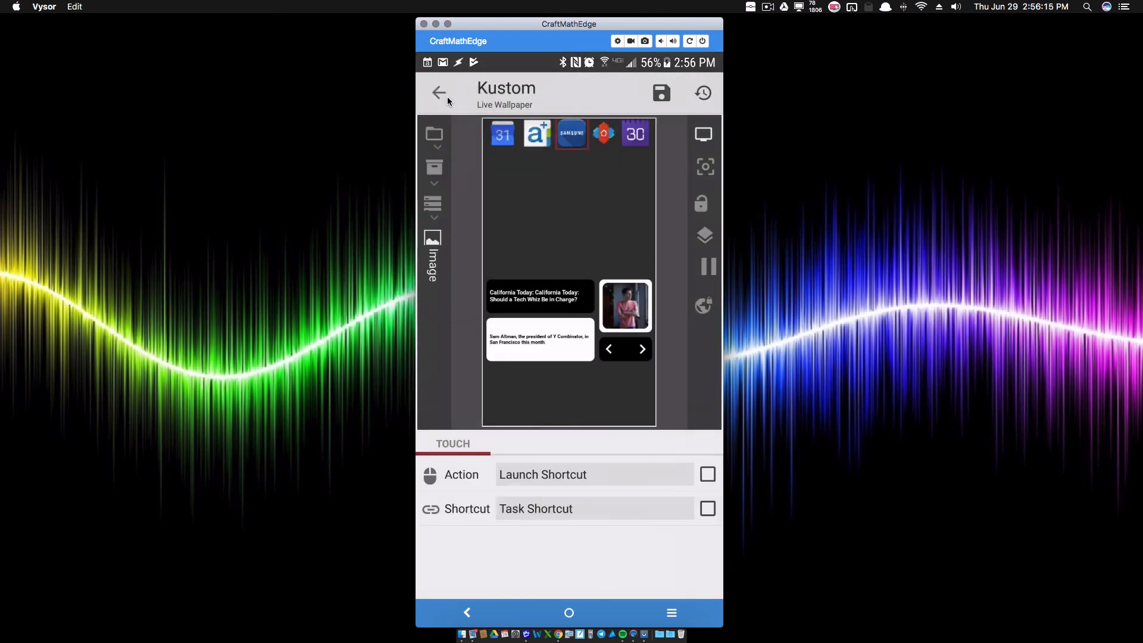
click(661, 93)
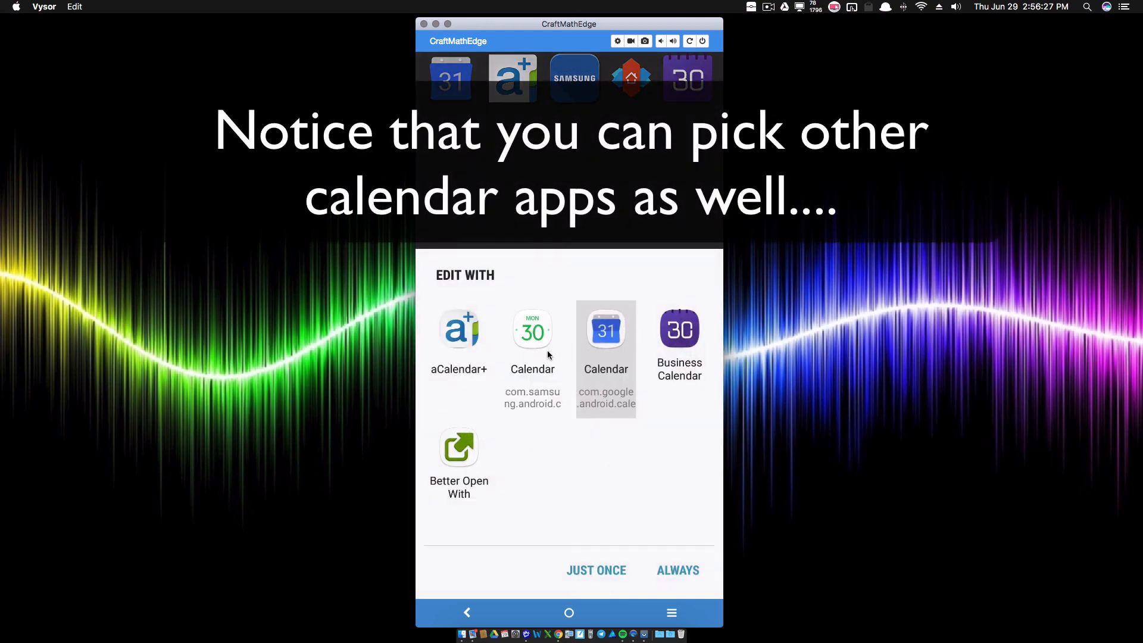
Choose Samsung Calendar in the chooser and launch its blank new-event form from the home screen
click(532, 329)
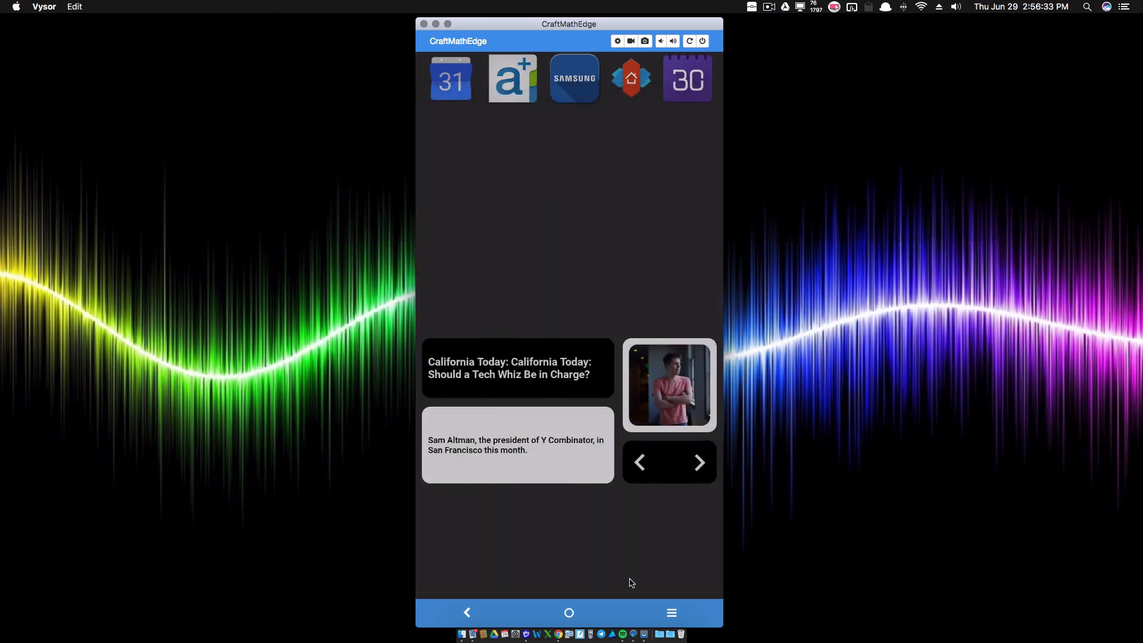
click(450, 79)
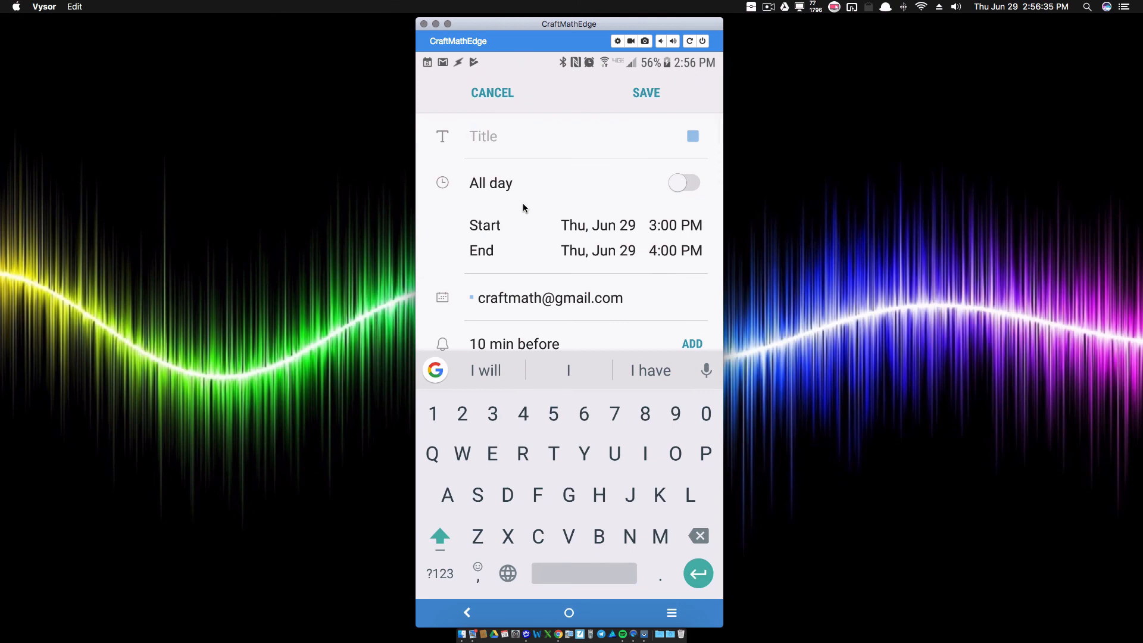